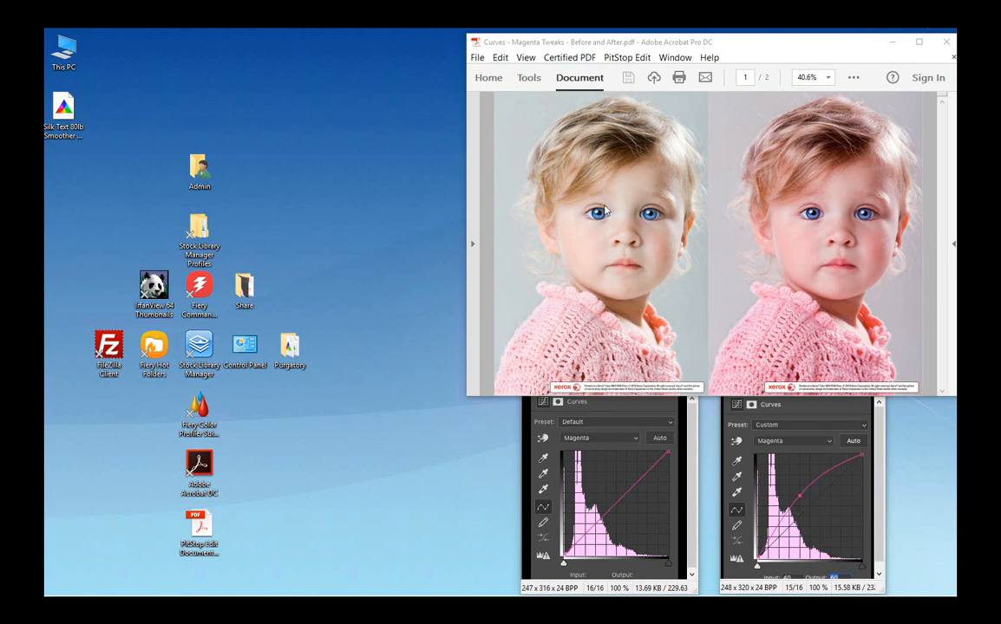
pyautogui.moveTo(525, 108)
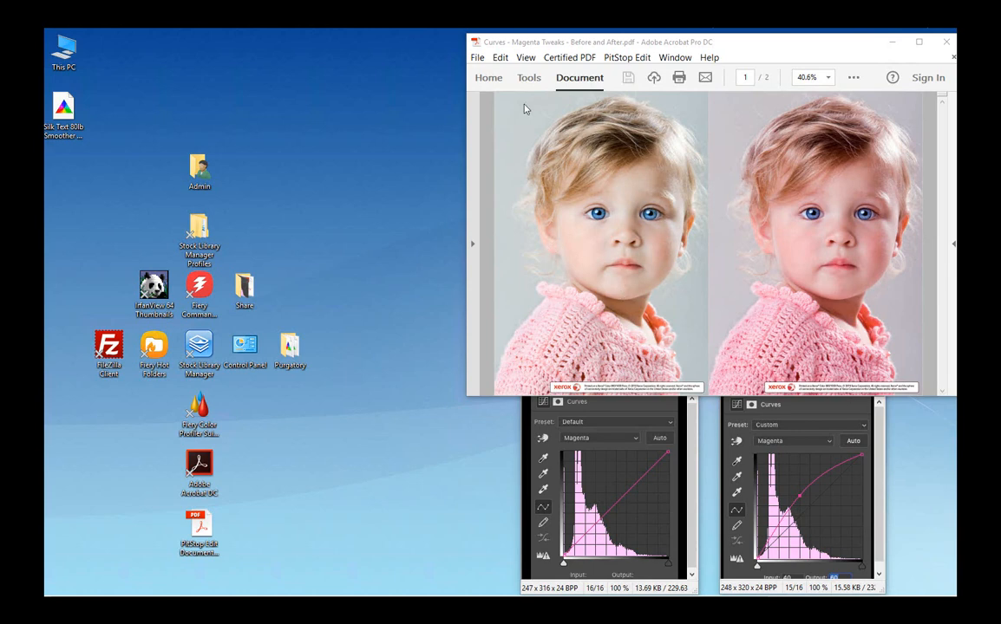
pyautogui.moveTo(526, 135)
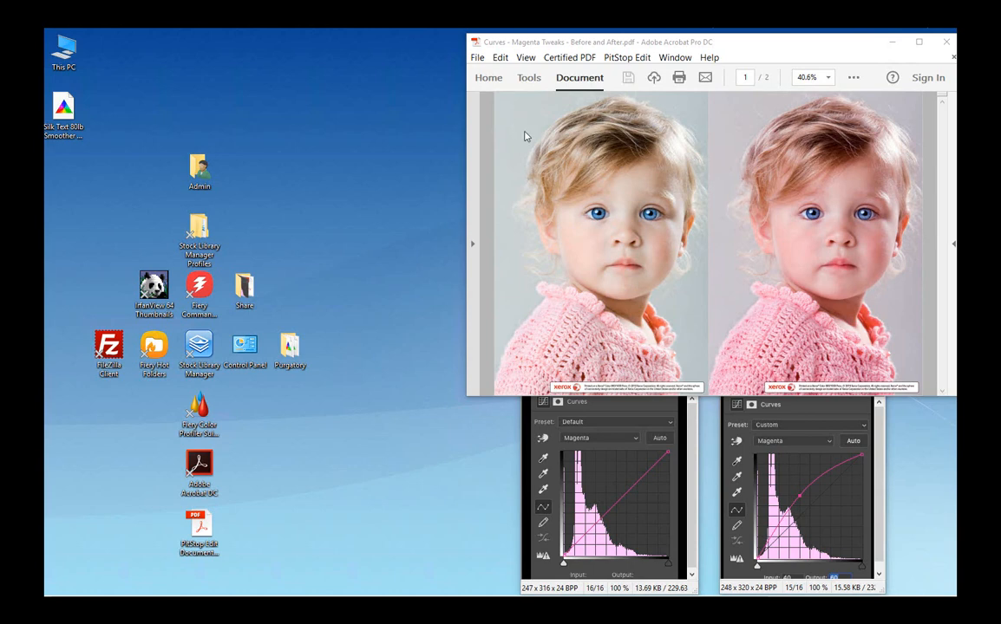
pyautogui.moveTo(853, 154)
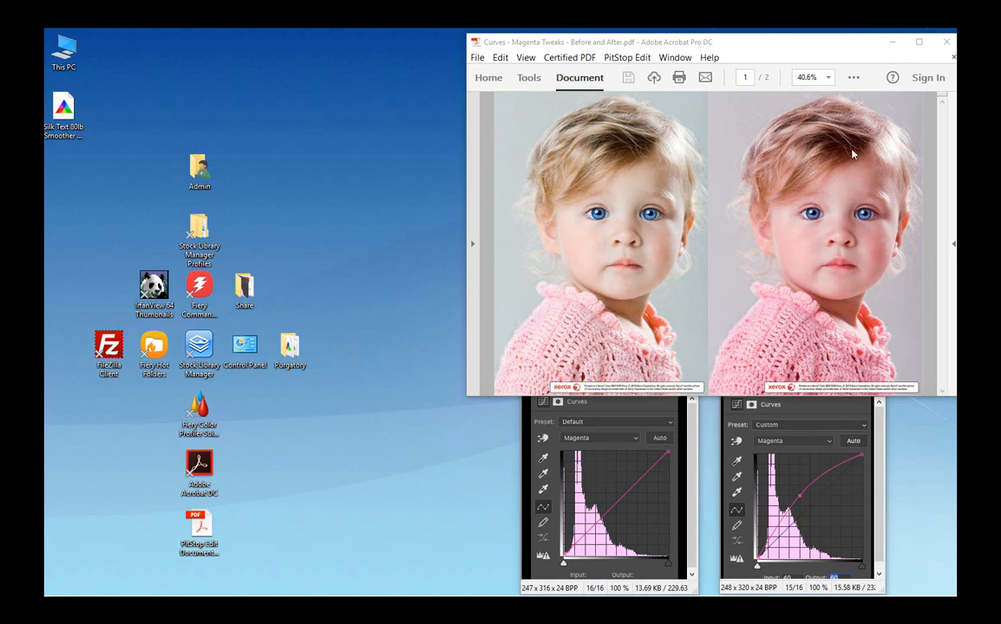
pyautogui.moveTo(830, 209)
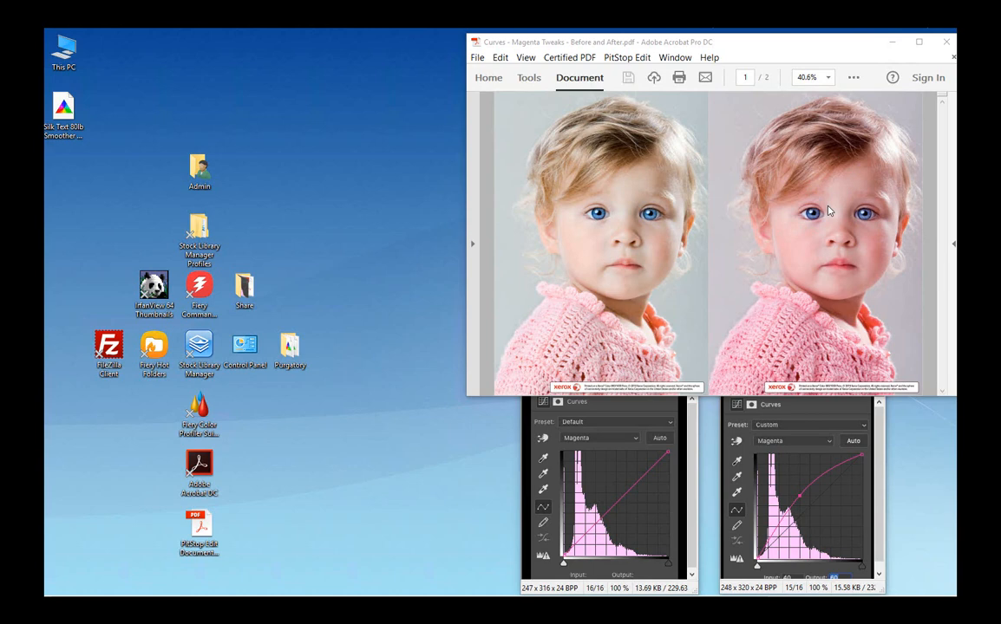
pyautogui.moveTo(867, 260)
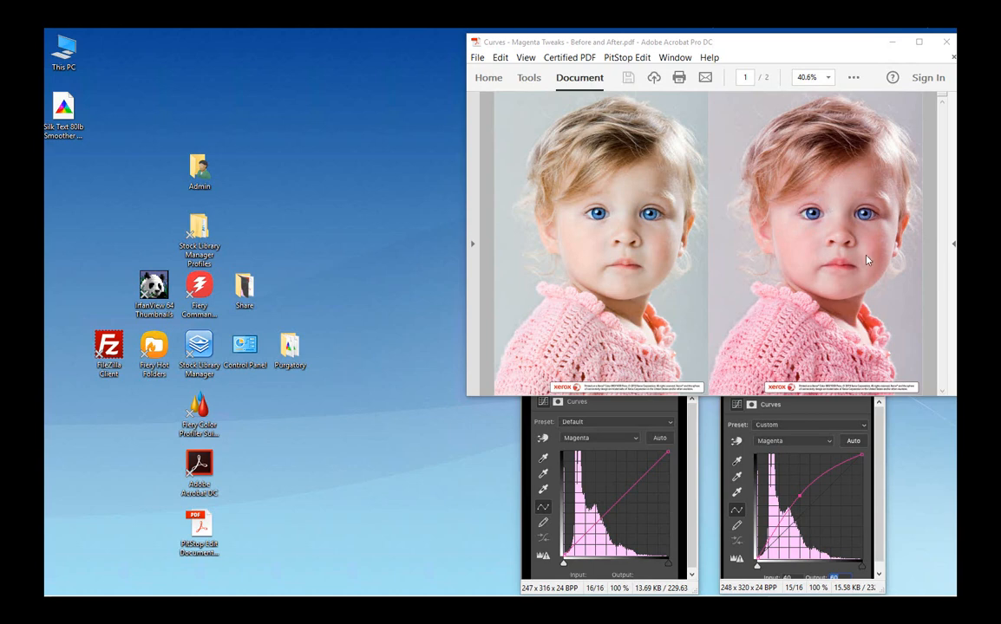
pyautogui.moveTo(762, 177)
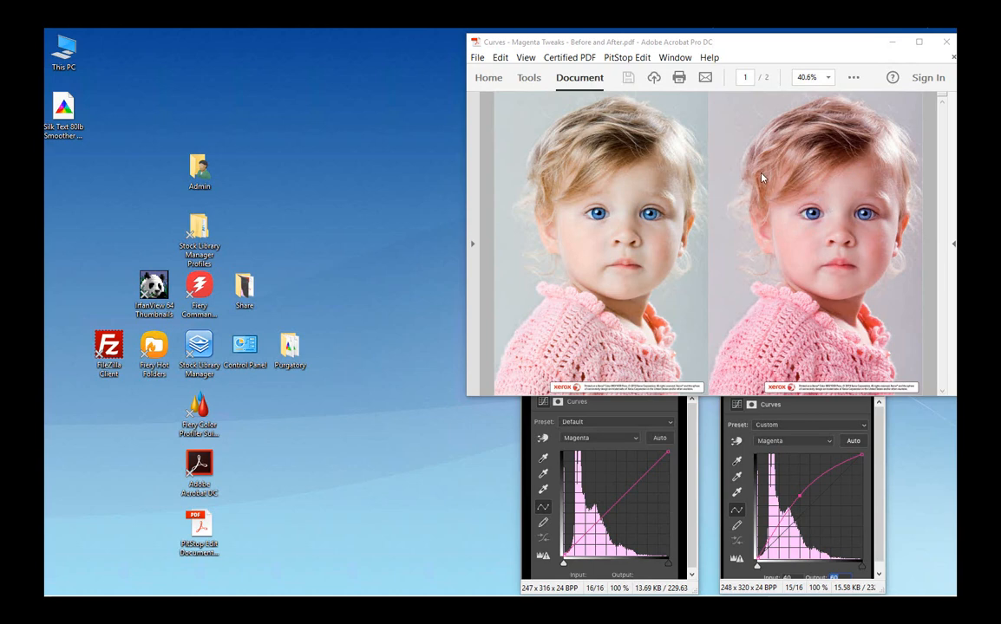
pyautogui.moveTo(712, 376)
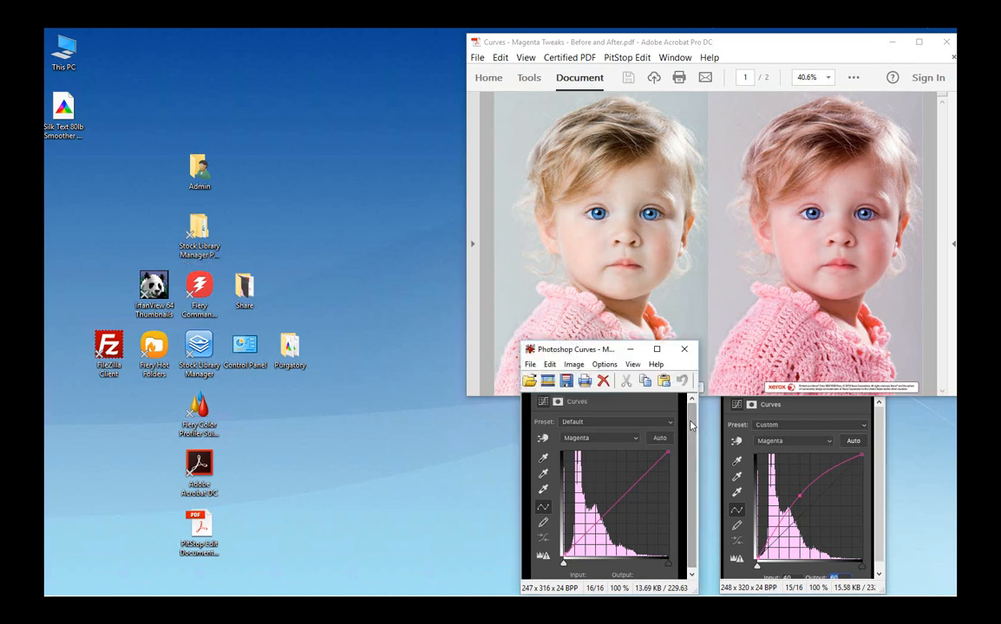
pyautogui.moveTo(610, 444)
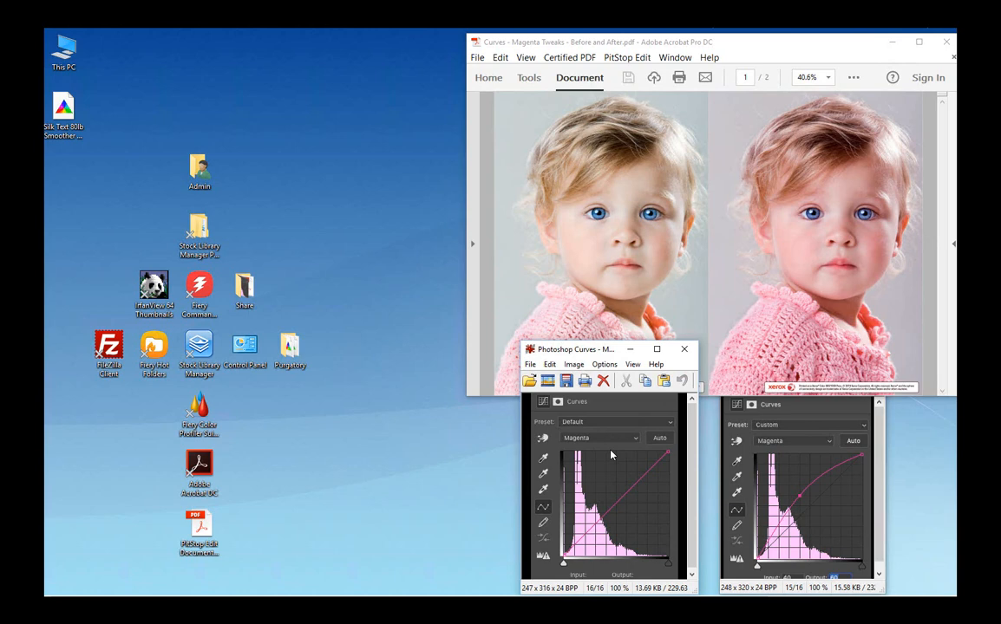
pyautogui.moveTo(601, 493)
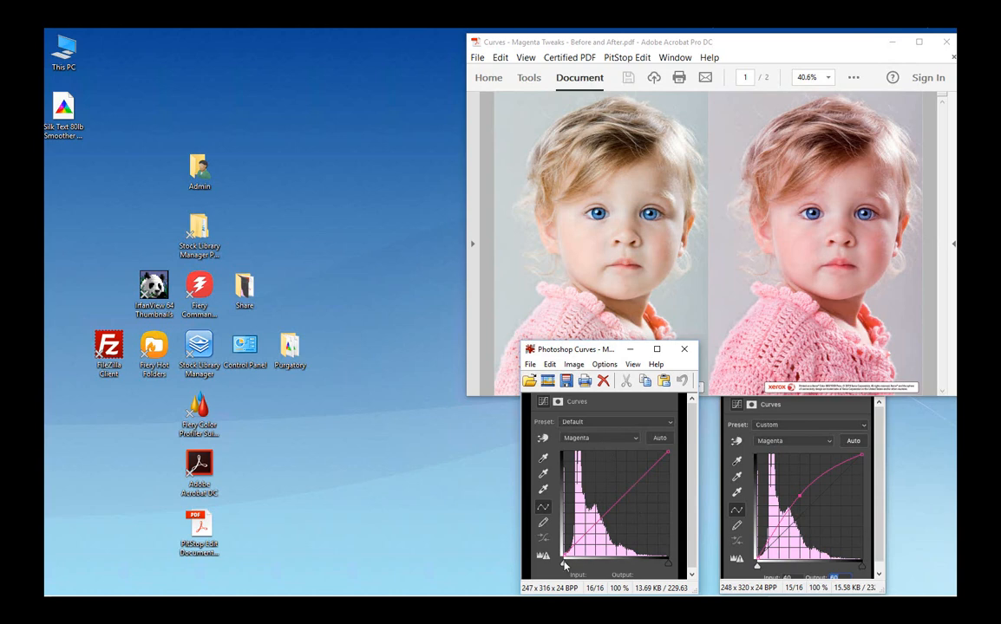
pyautogui.moveTo(588, 475)
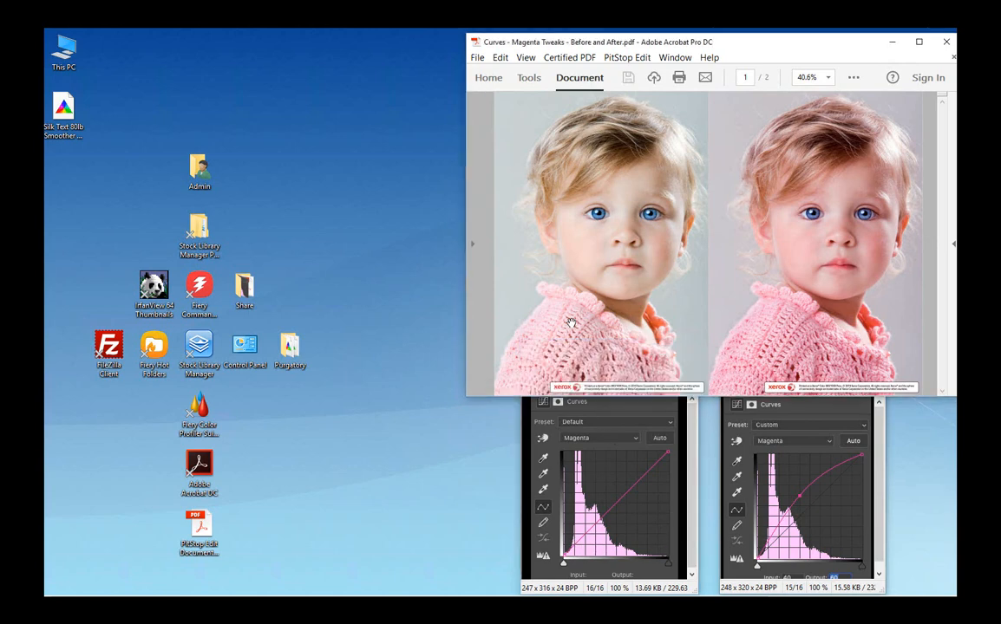
pyautogui.moveTo(642, 170)
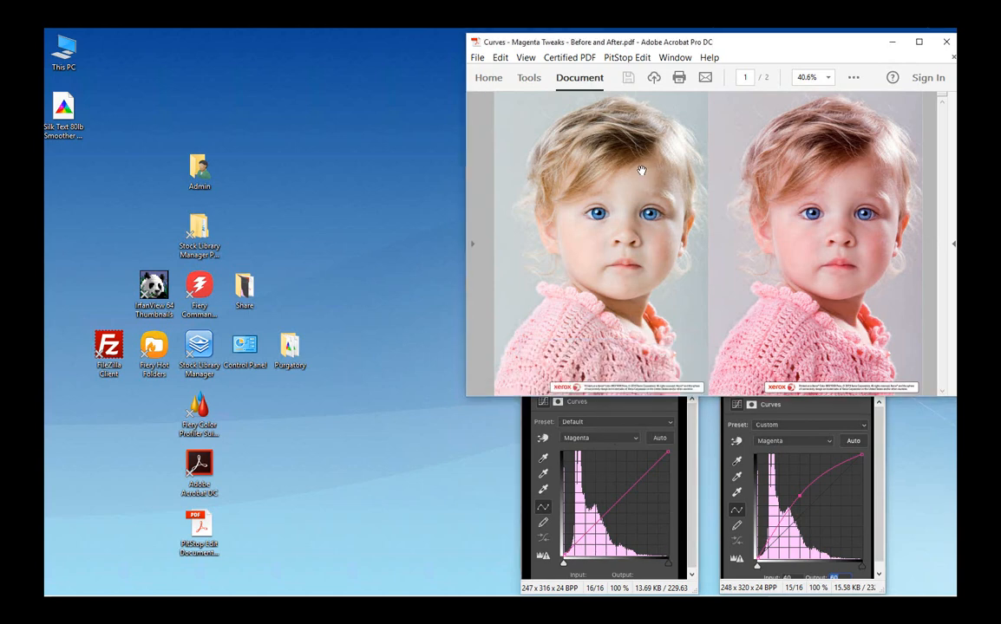
pyautogui.moveTo(551, 285)
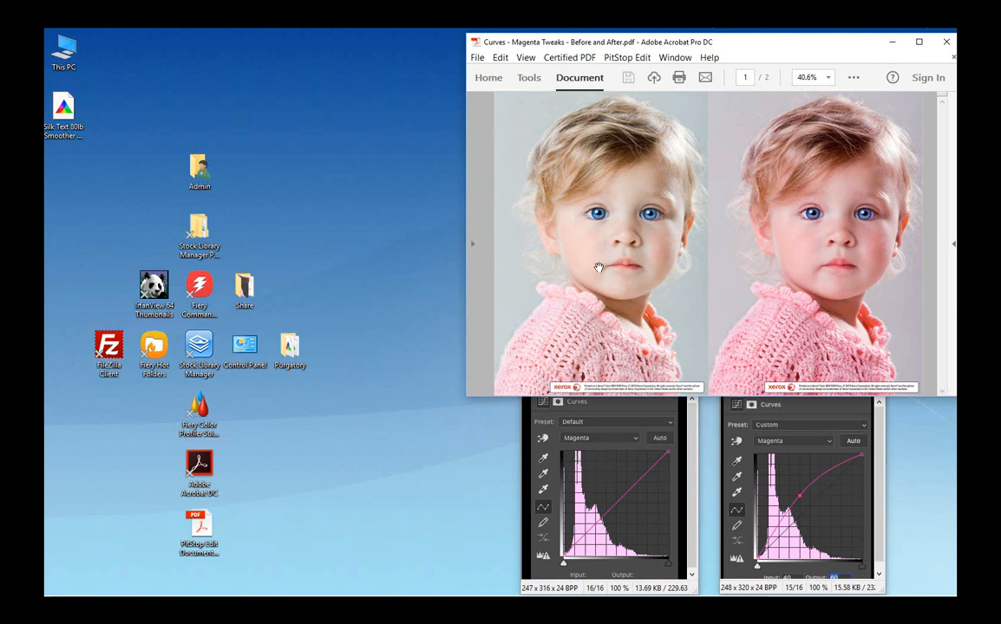
pyautogui.moveTo(644, 483)
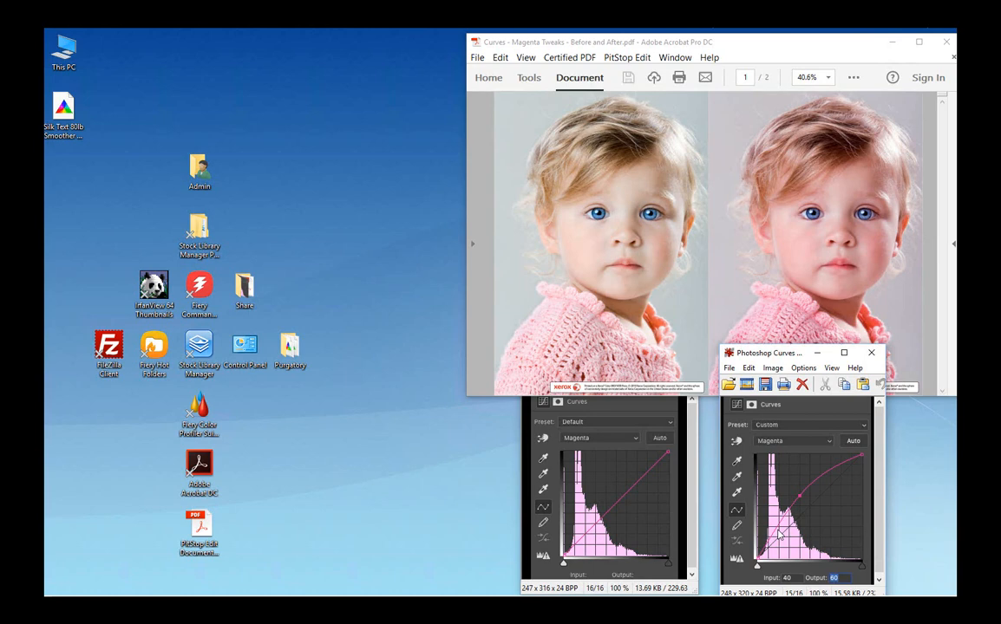
pyautogui.moveTo(803, 516)
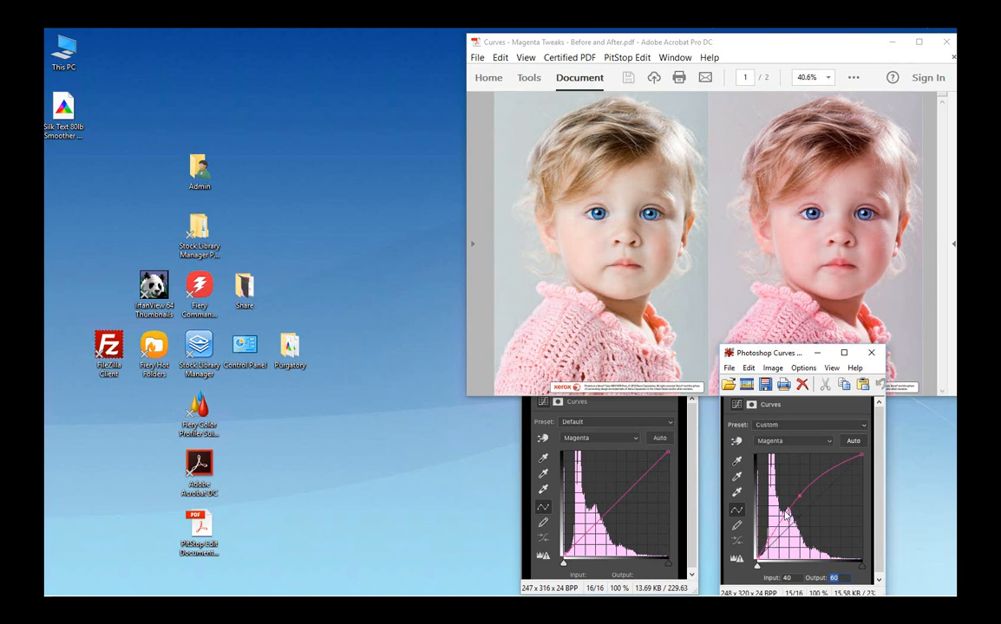
pyautogui.moveTo(776, 529)
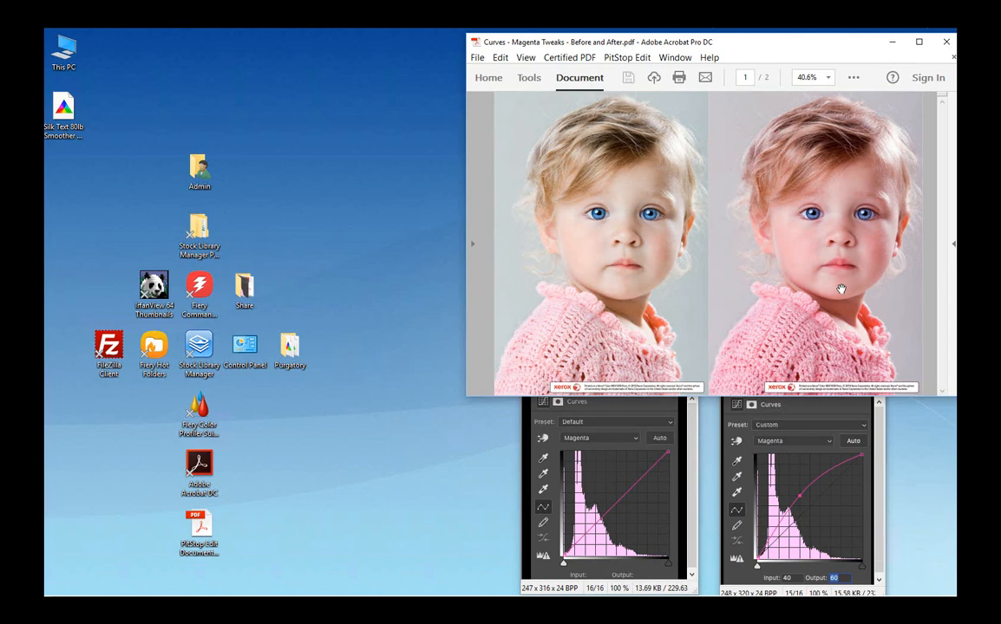
pyautogui.moveTo(800, 490)
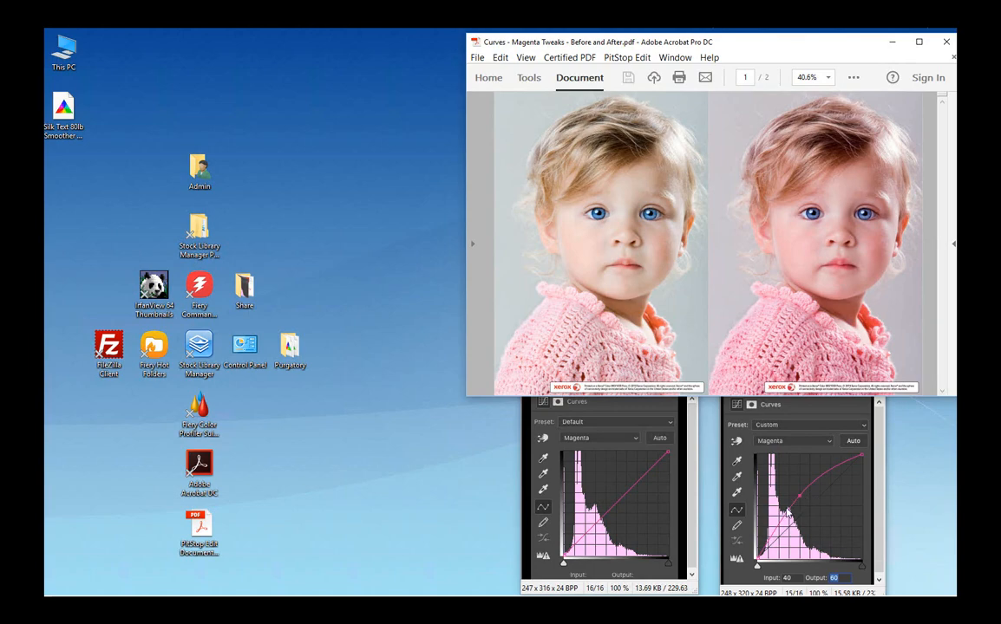
pyautogui.moveTo(798, 509)
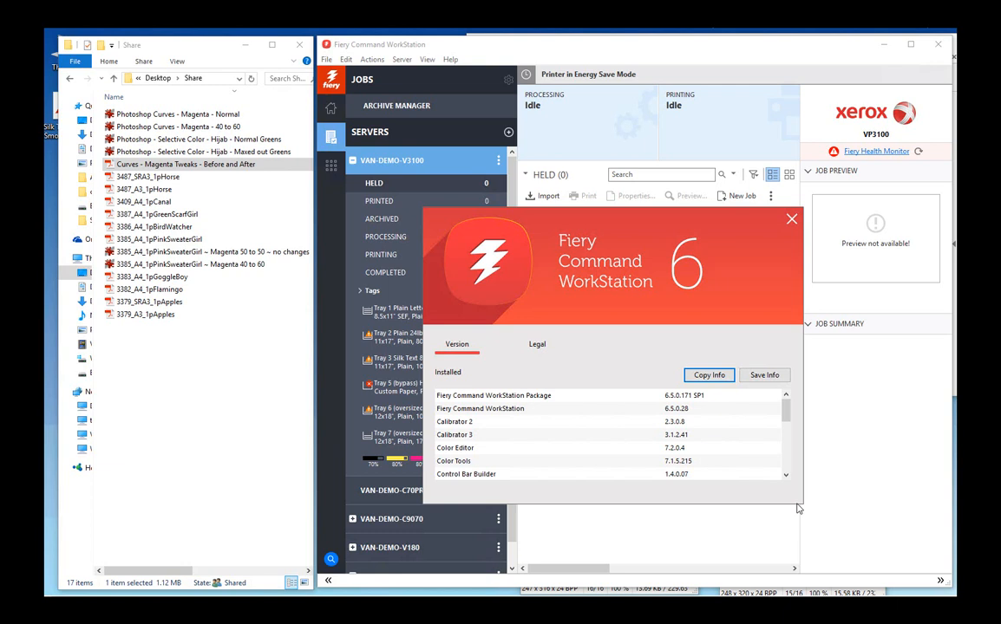
pyautogui.moveTo(688, 409)
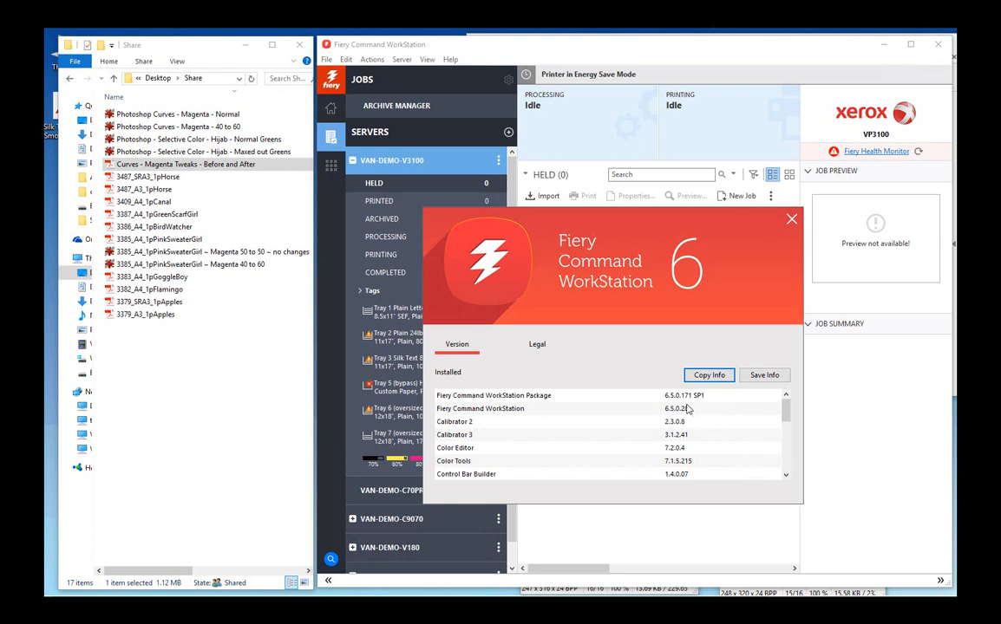
# Submit the two sweater-girl TIFFs and the before-and-after PDF as held jobs, then preview the PDF
pyautogui.click(792, 218)
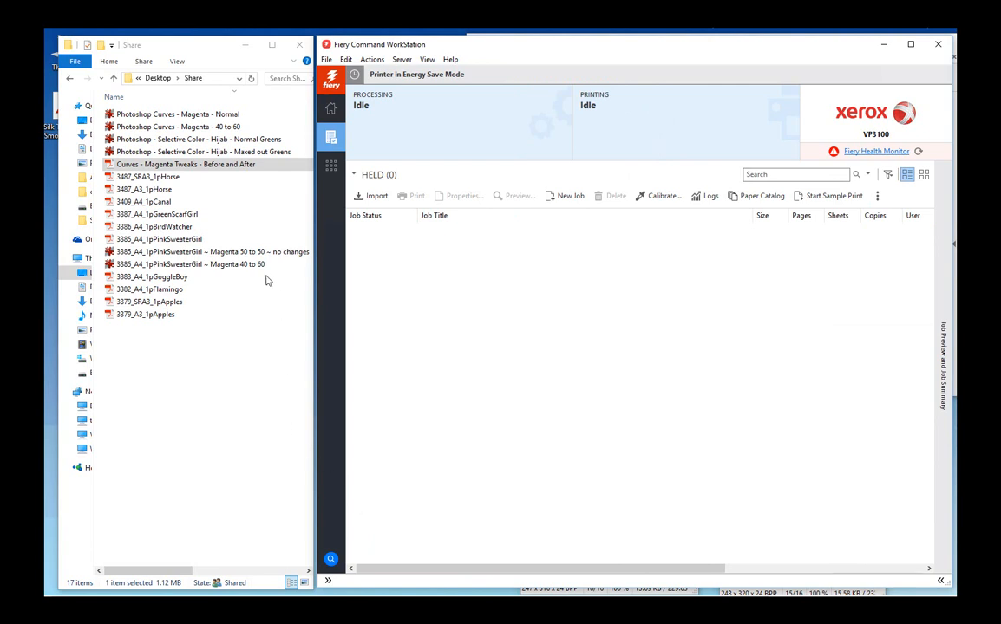
pyautogui.click(186, 164)
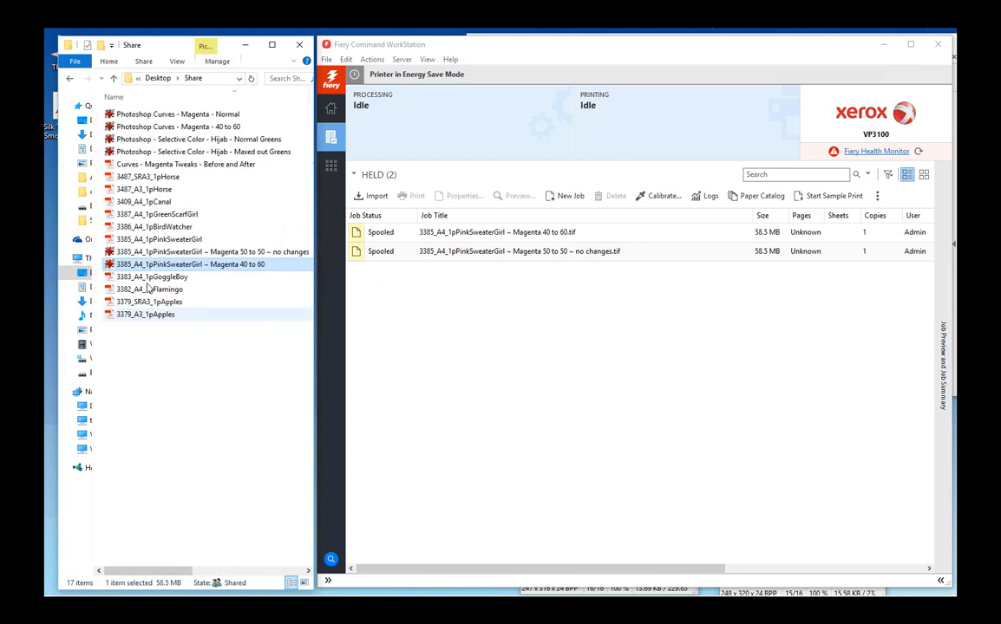
pyautogui.rightClick(503, 231)
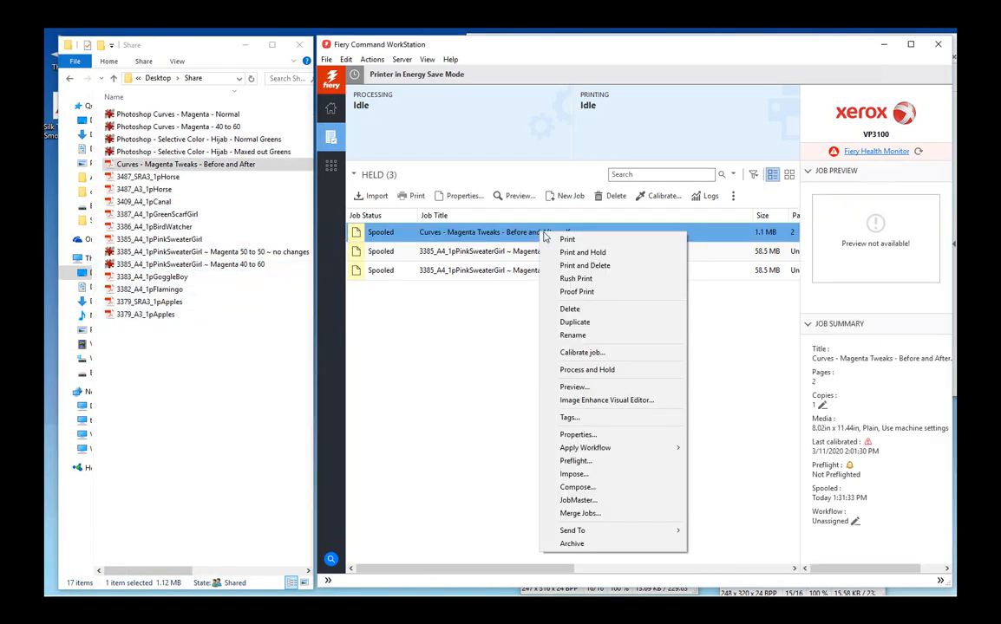
pyautogui.moveTo(572, 386)
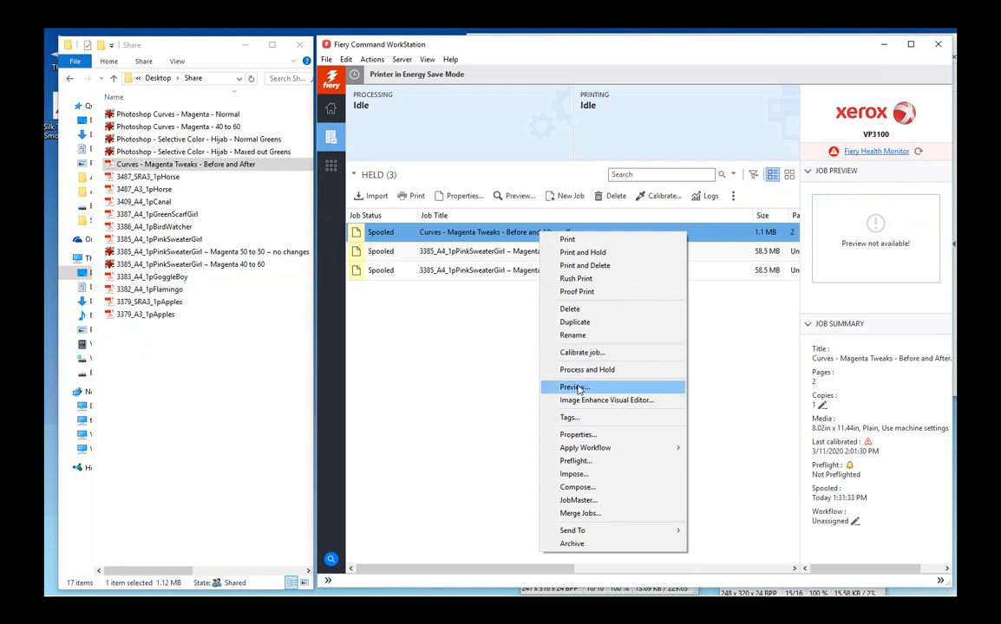
pyautogui.click(573, 387)
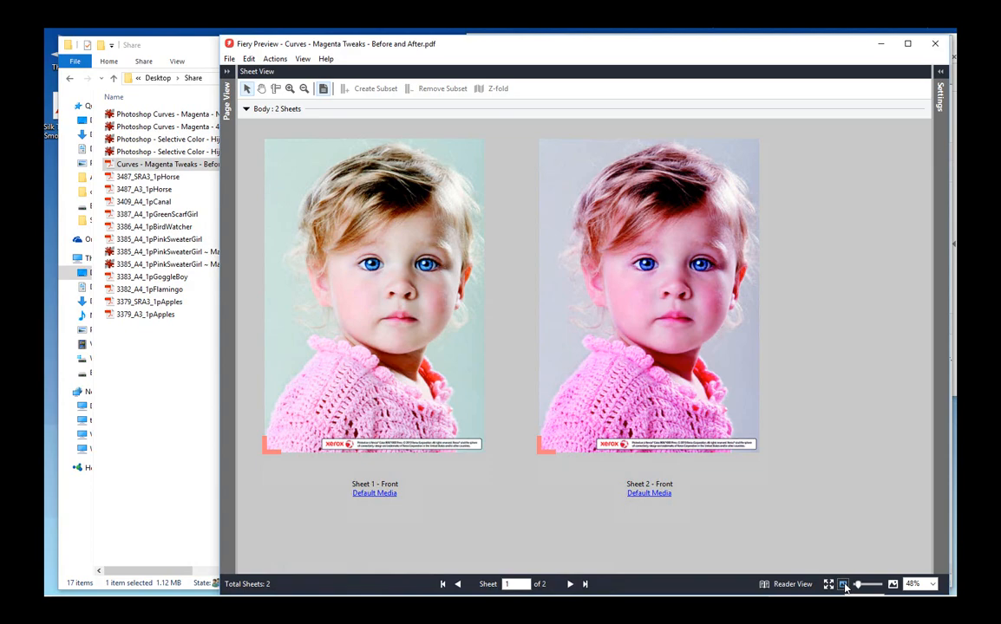
pyautogui.moveTo(787, 587)
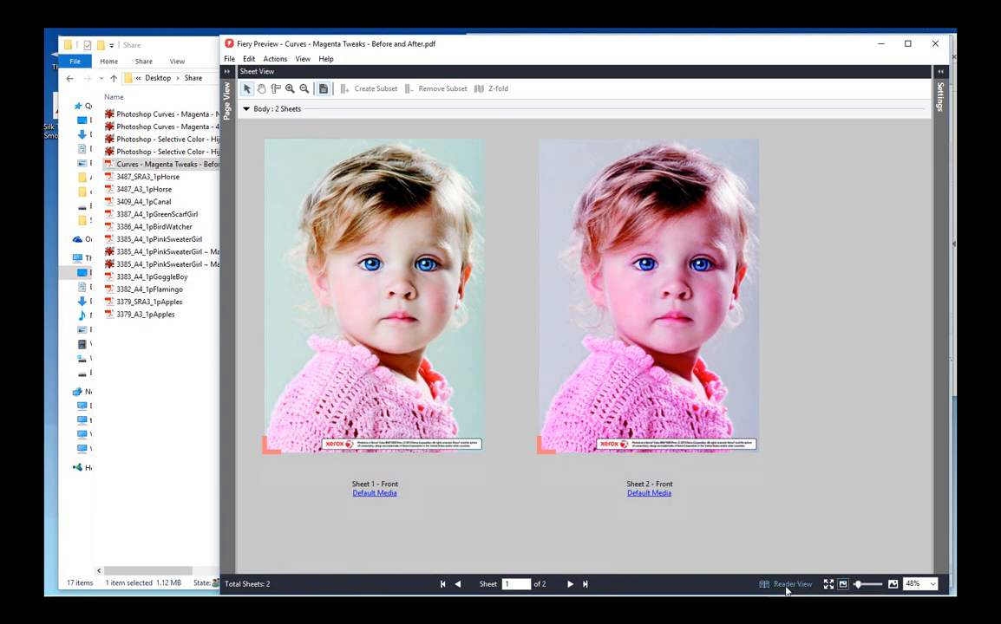
# Page through both sheets of the before-and-after PDF, then show them side by side in Sheet View
pyautogui.click(789, 584)
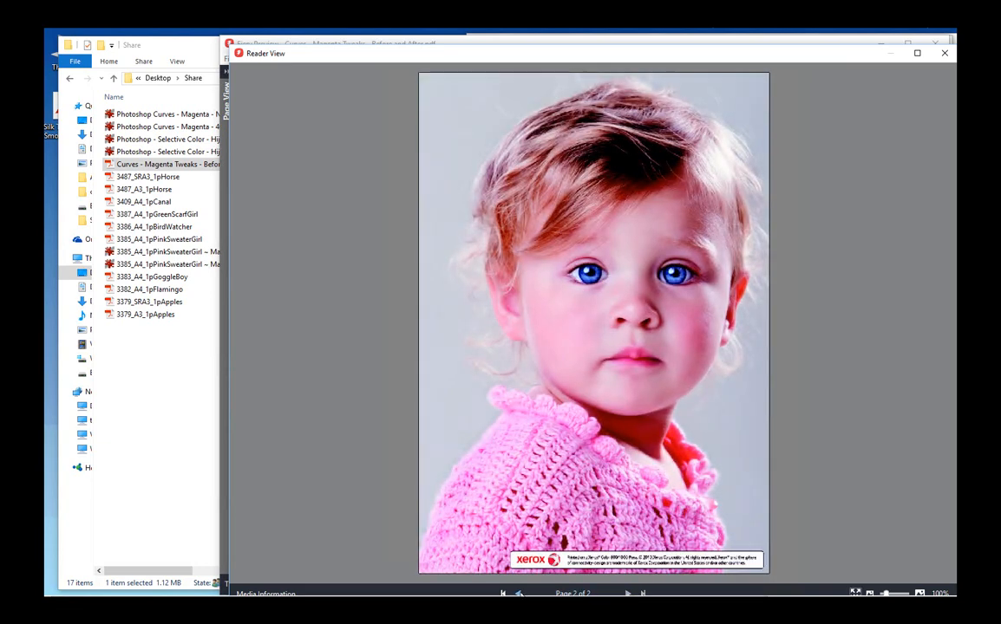
pyautogui.click(518, 594)
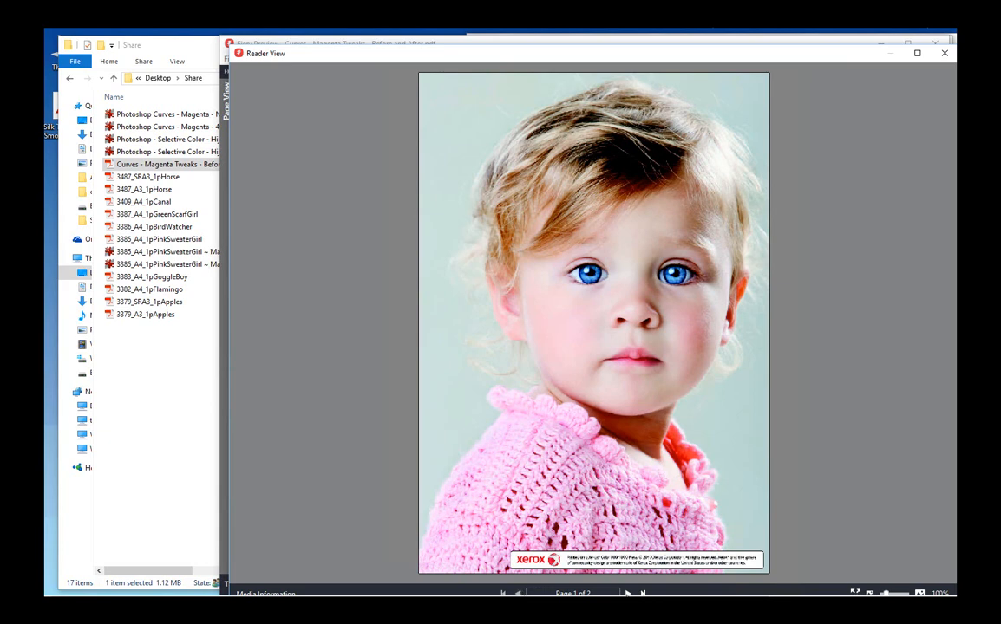
pyautogui.click(627, 593)
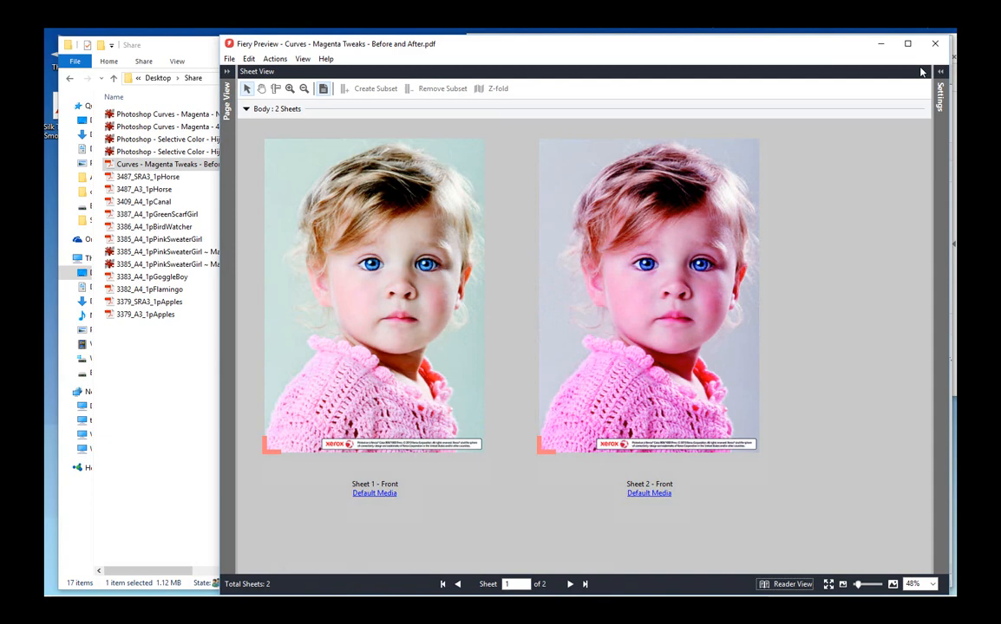
pyautogui.moveTo(871, 116)
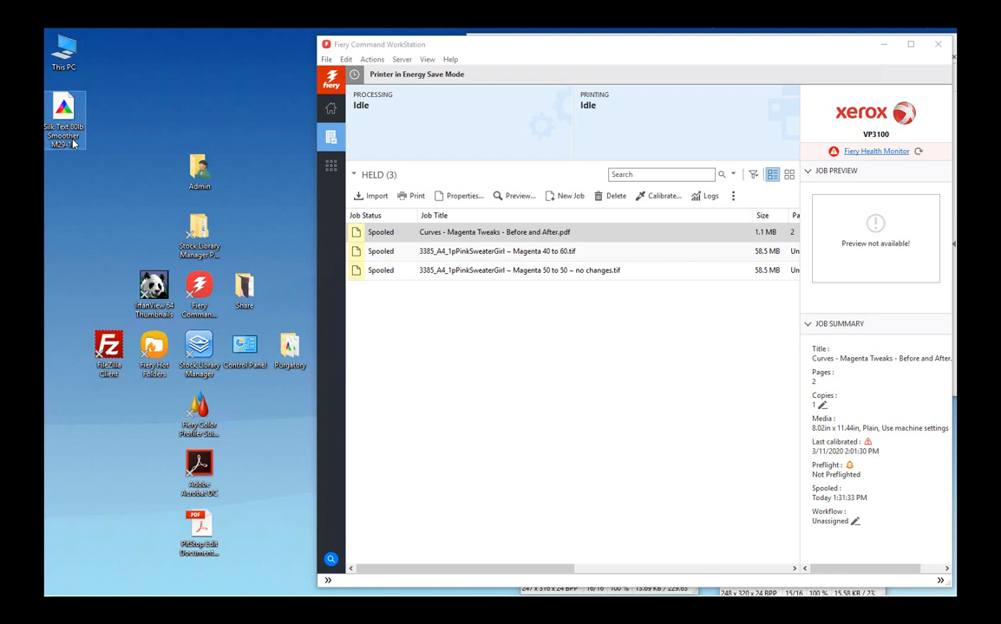
pyautogui.rightClick(63, 117)
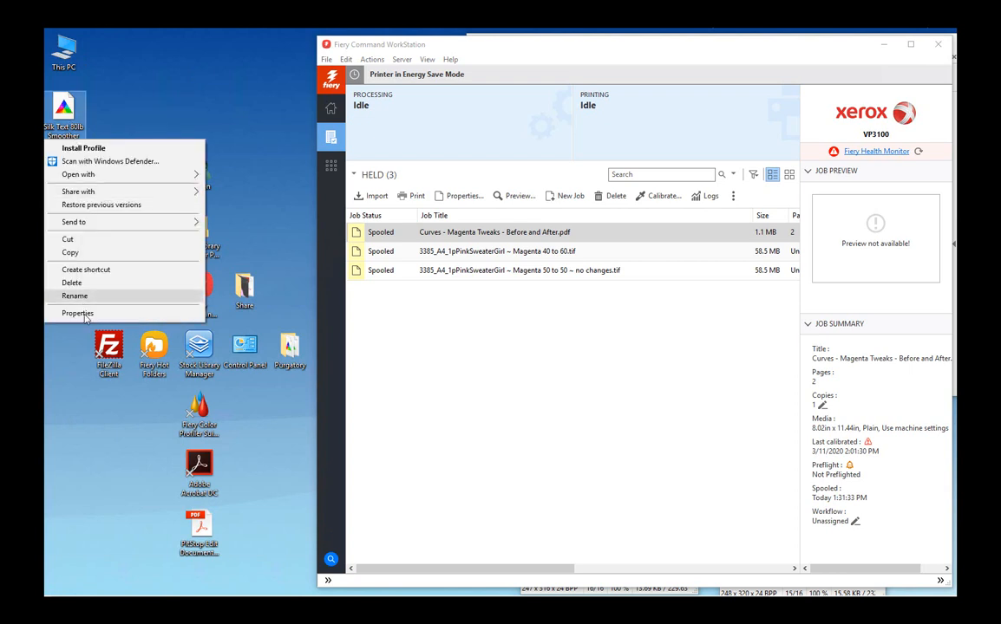
pyautogui.click(78, 313)
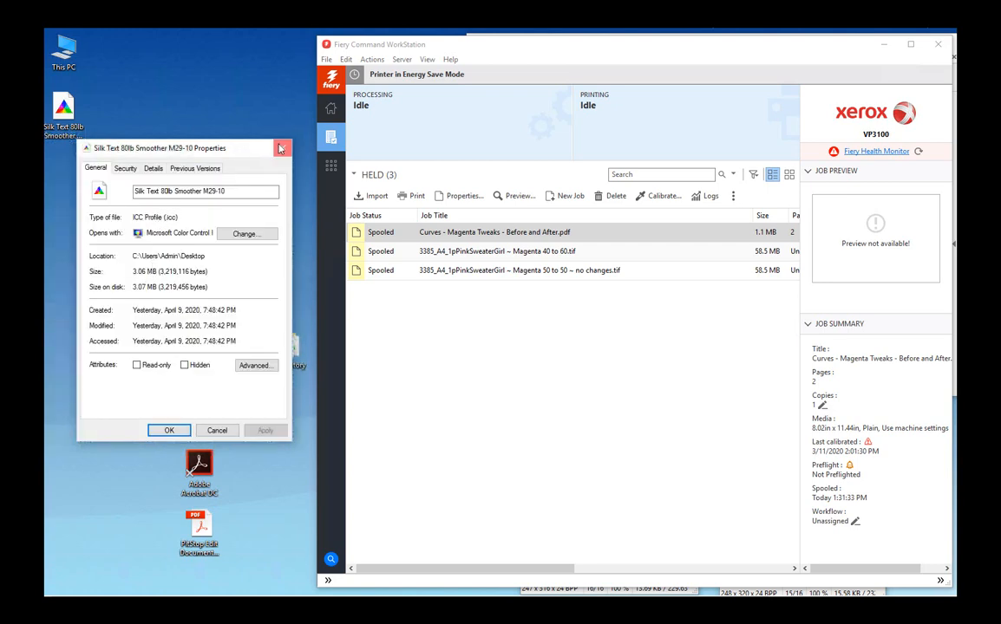
pyautogui.moveTo(282, 149)
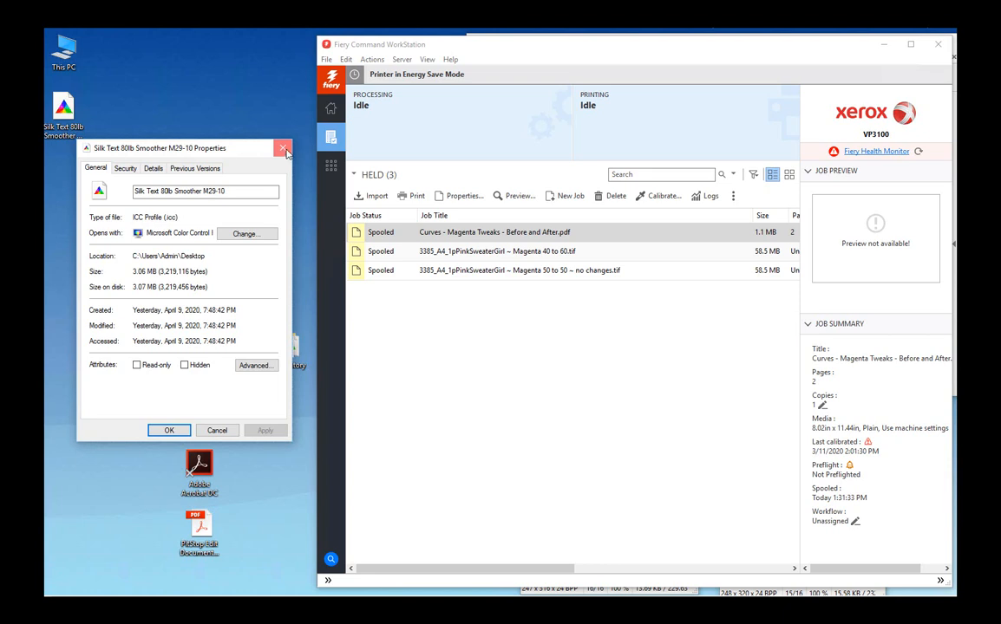
pyautogui.click(284, 147)
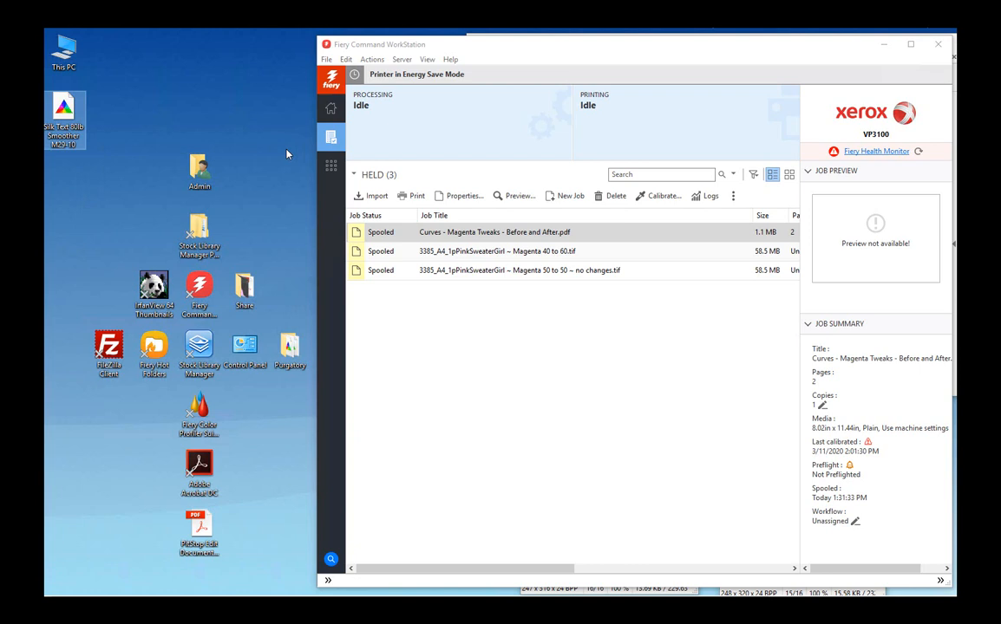
pyautogui.moveTo(146, 168)
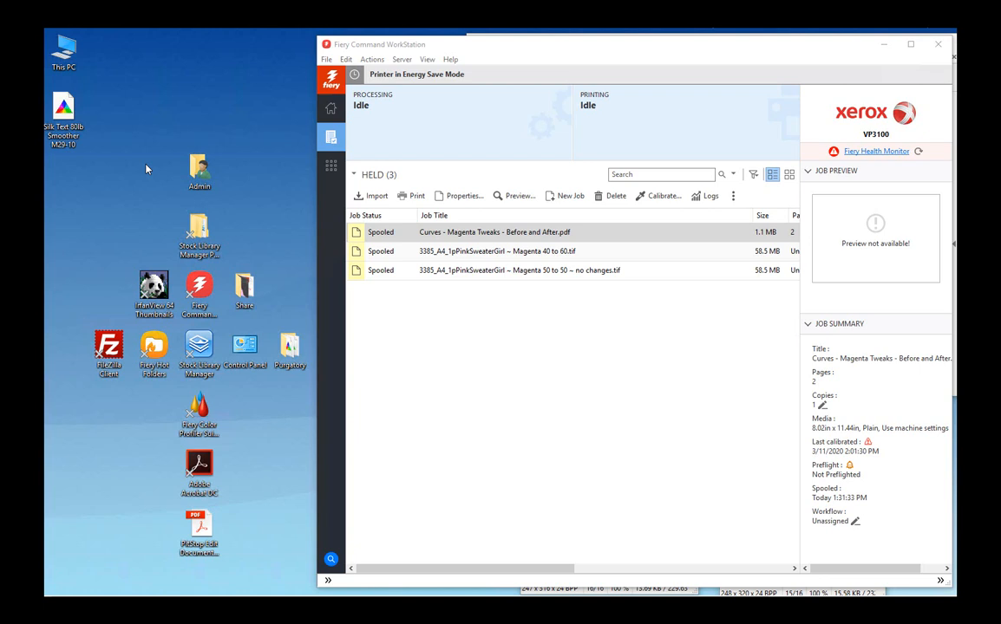
pyautogui.moveTo(152, 169)
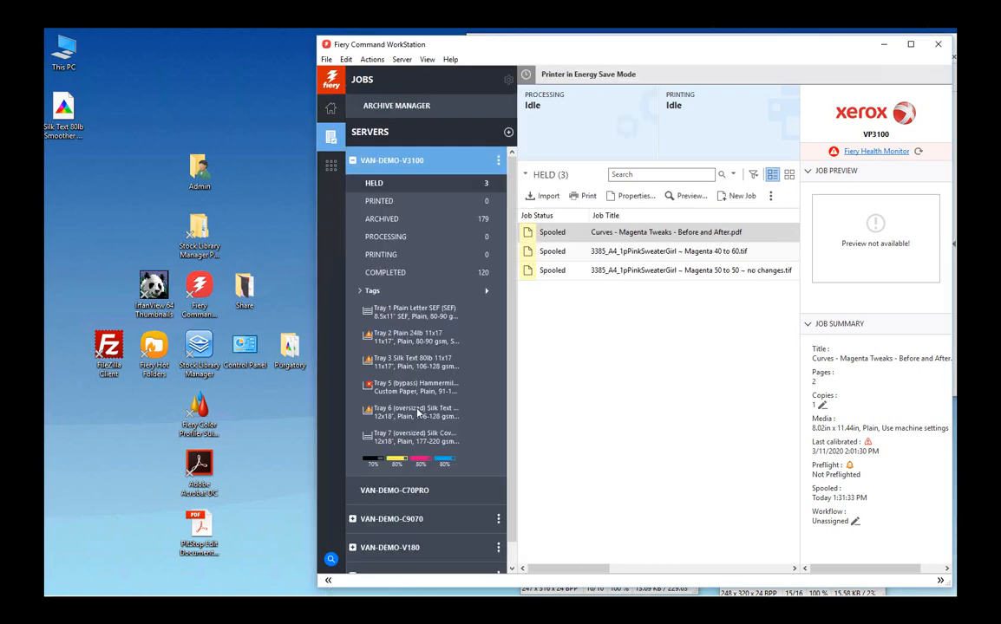
pyautogui.moveTo(418, 410)
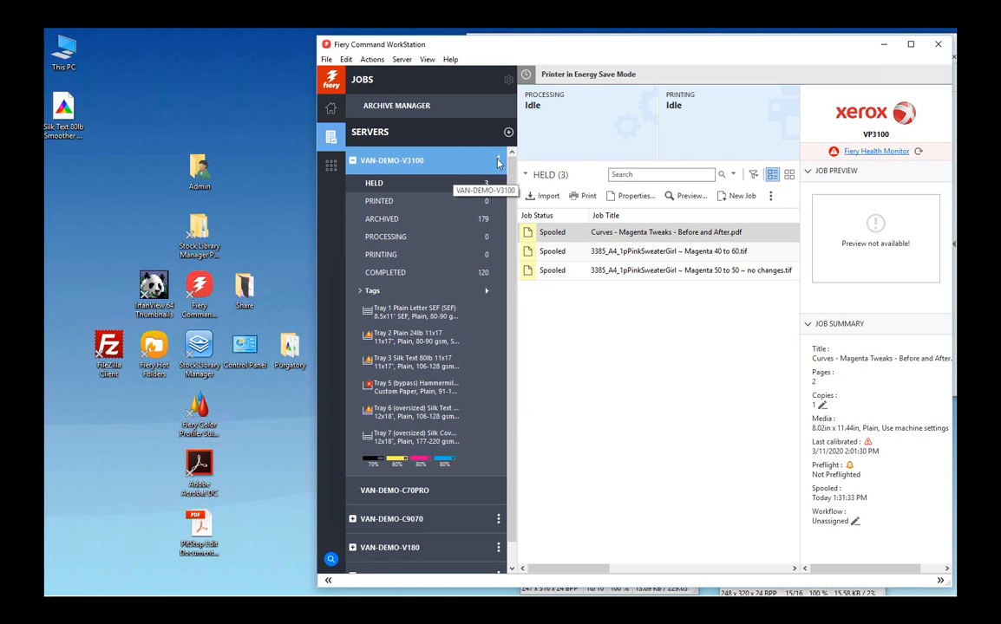
# Open Device Center for the VAN-DEMO-V3100 server from the Server menu
pyautogui.click(401, 59)
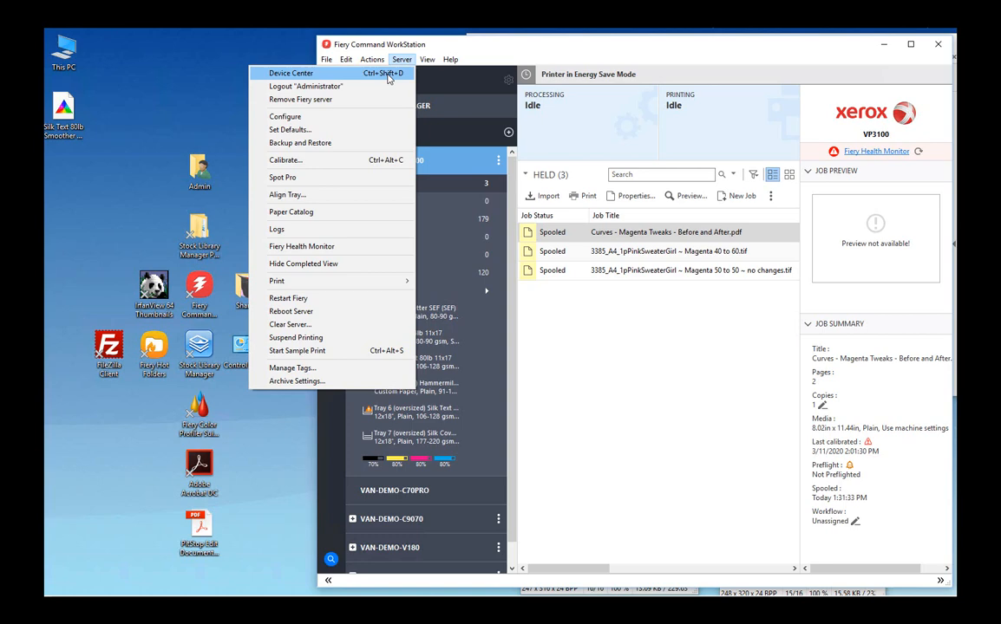
pyautogui.click(283, 74)
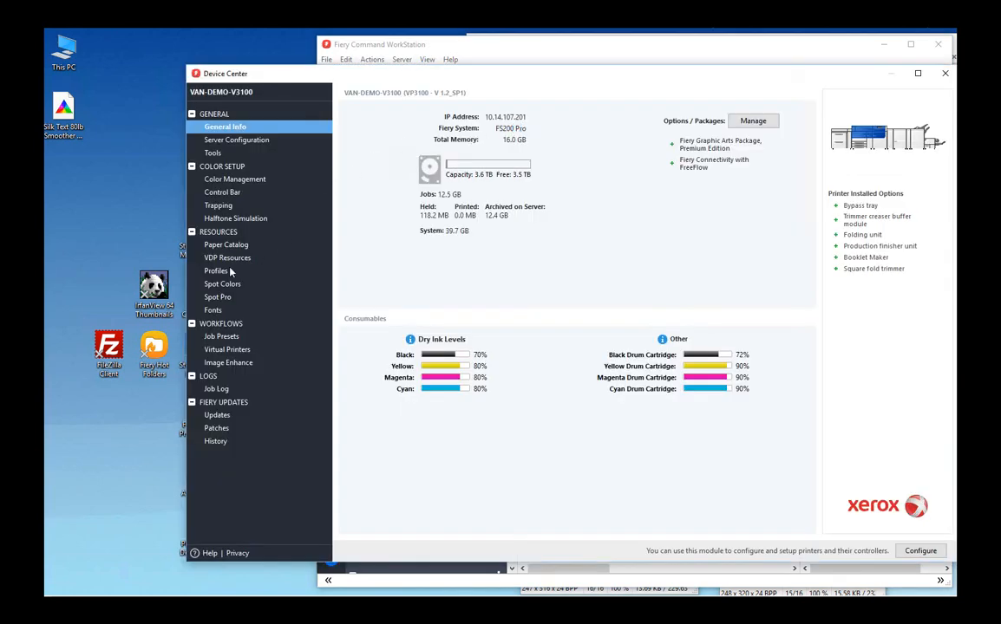
# Start editing the Silk Text 80lb Smoother output profile under Resources > Profiles
pyautogui.click(215, 270)
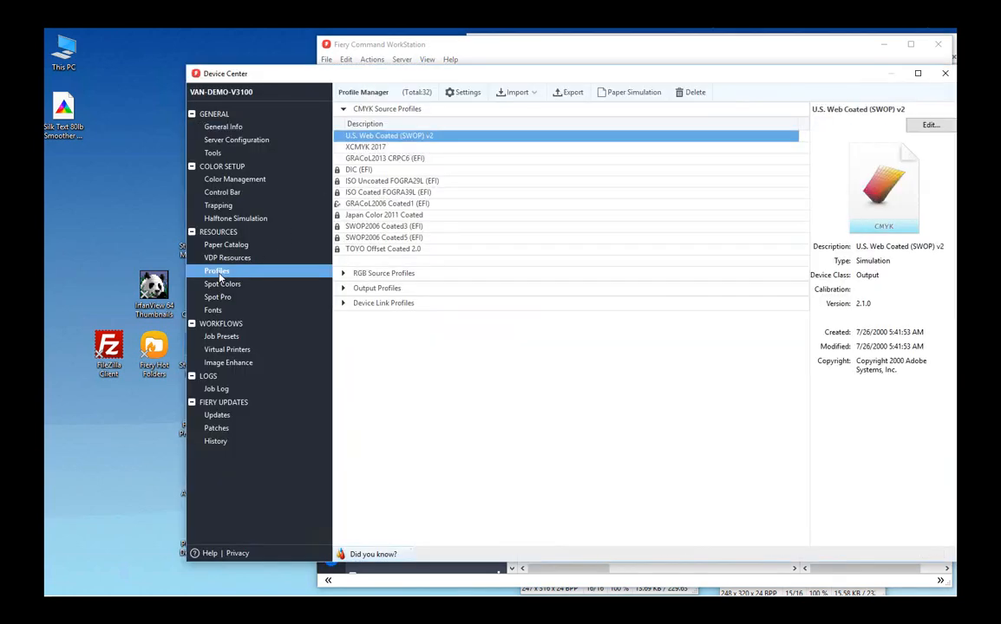
pyautogui.click(342, 138)
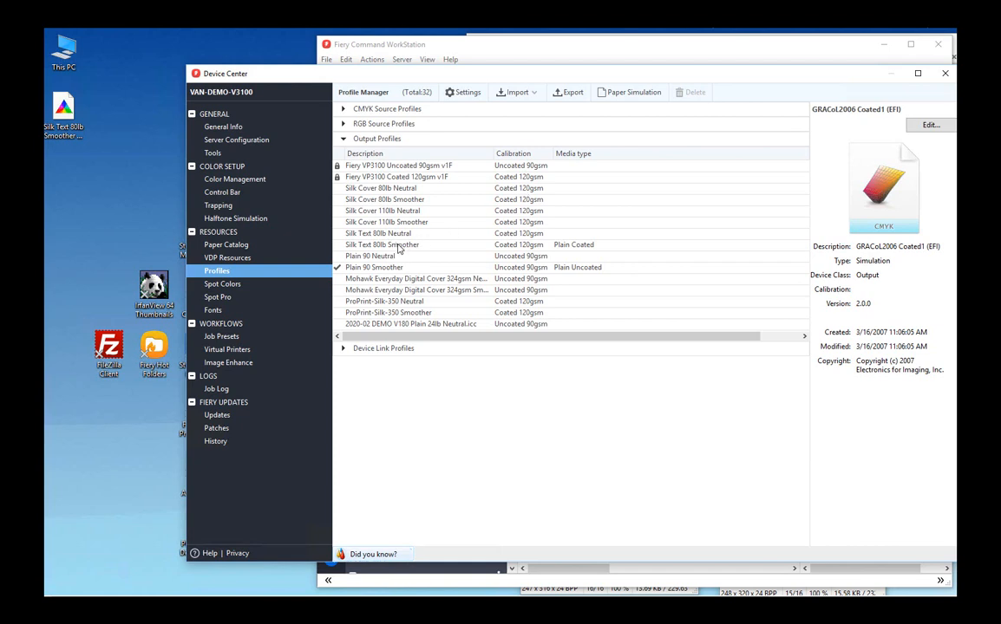
pyautogui.click(382, 245)
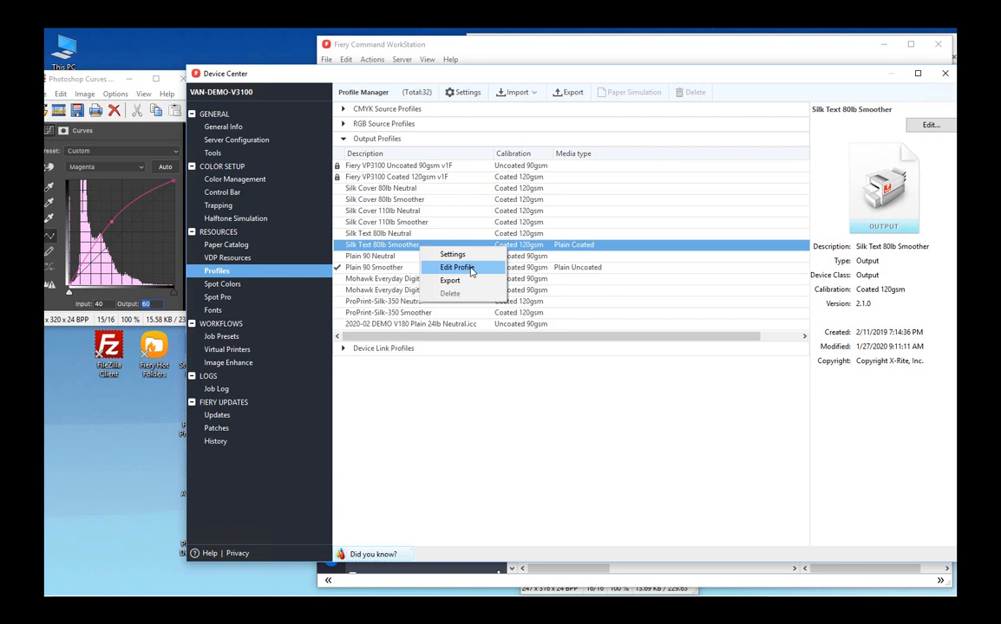
pyautogui.click(457, 267)
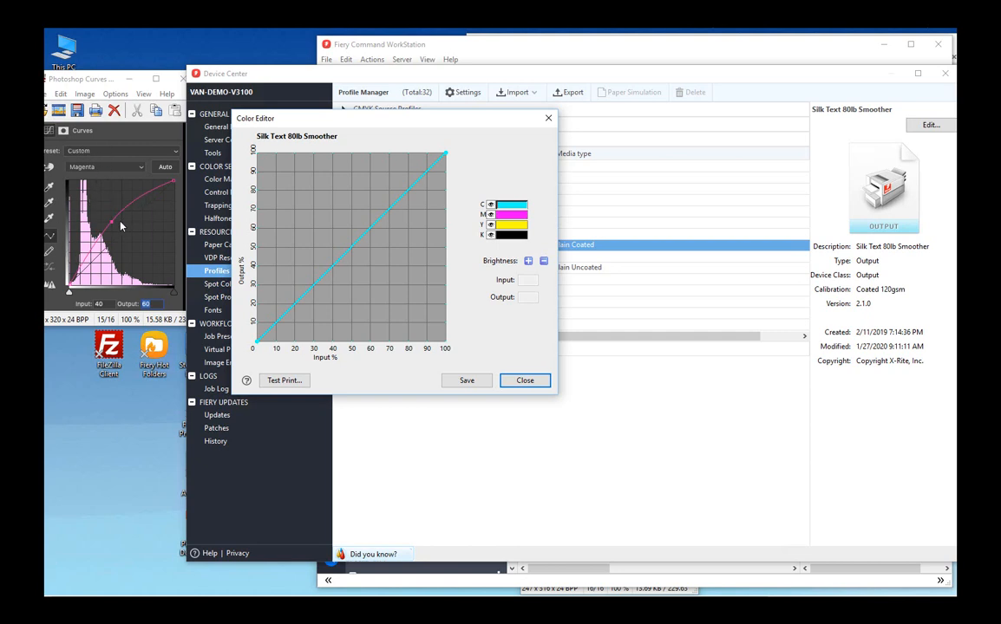
pyautogui.moveTo(413, 211)
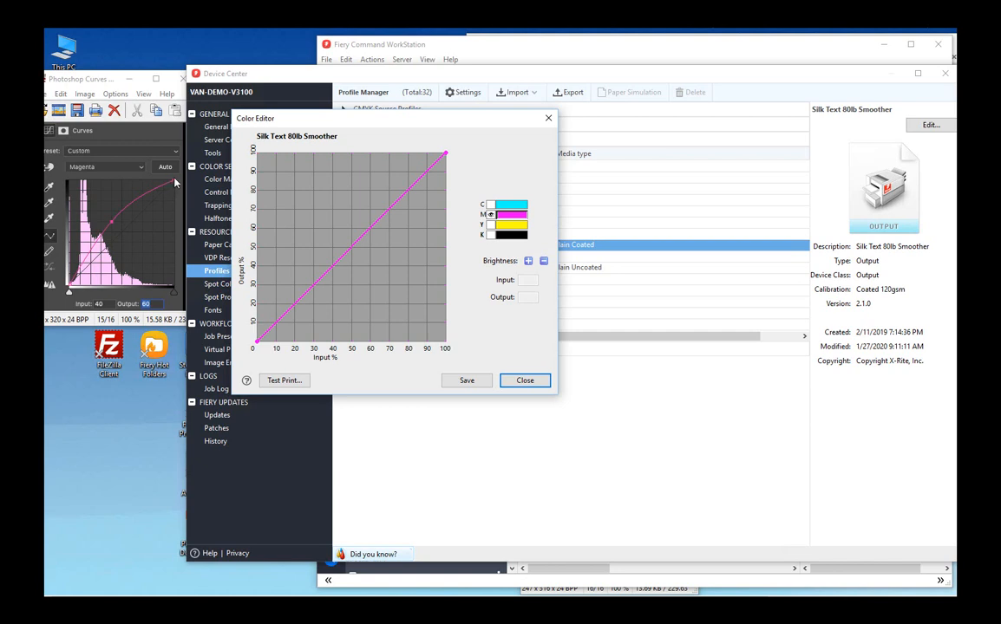
pyautogui.moveTo(83, 304)
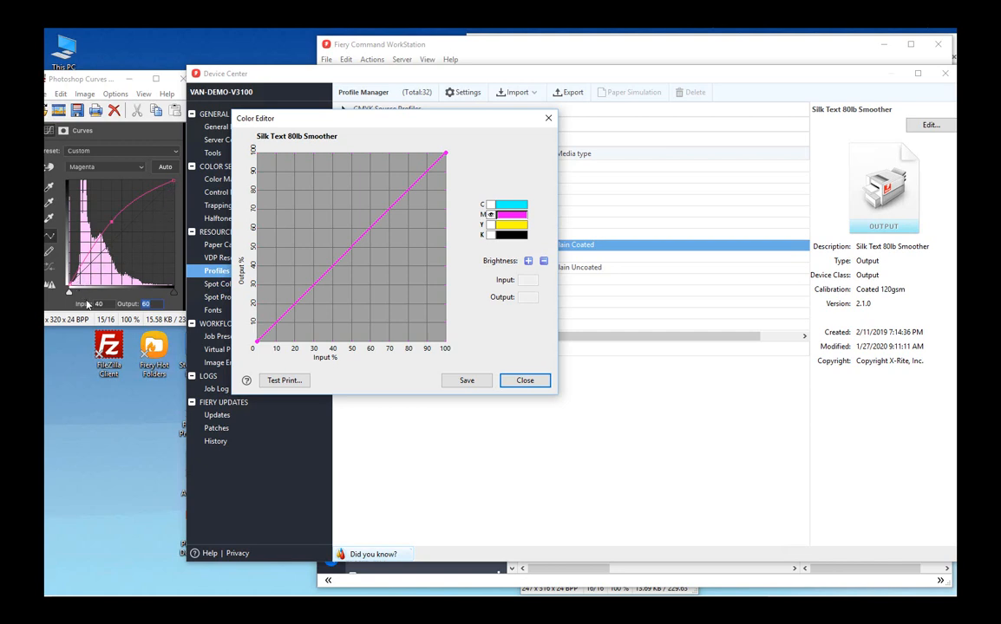
pyautogui.moveTo(298, 293)
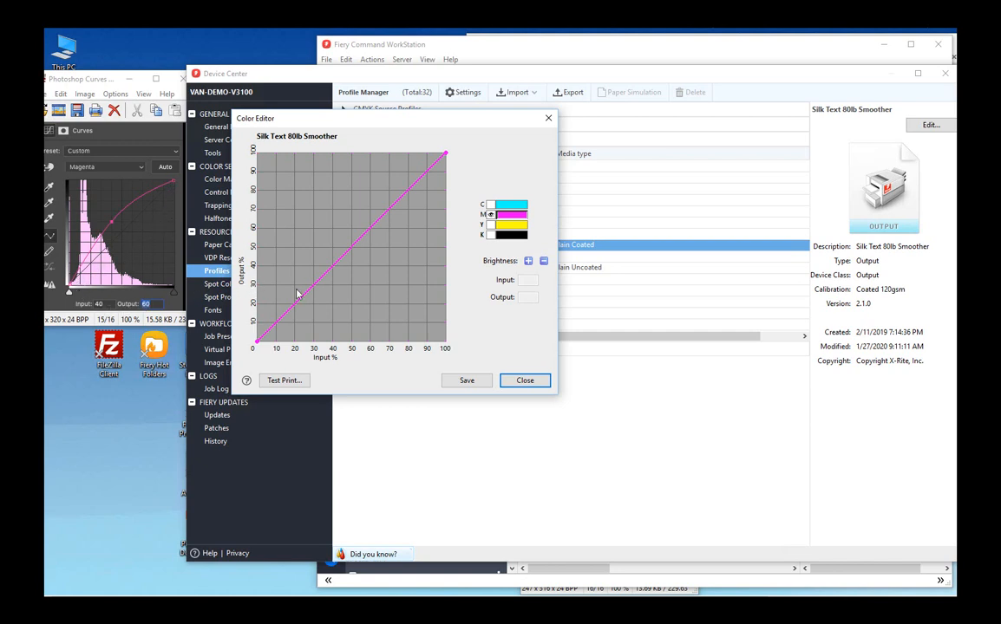
pyautogui.moveTo(370, 232)
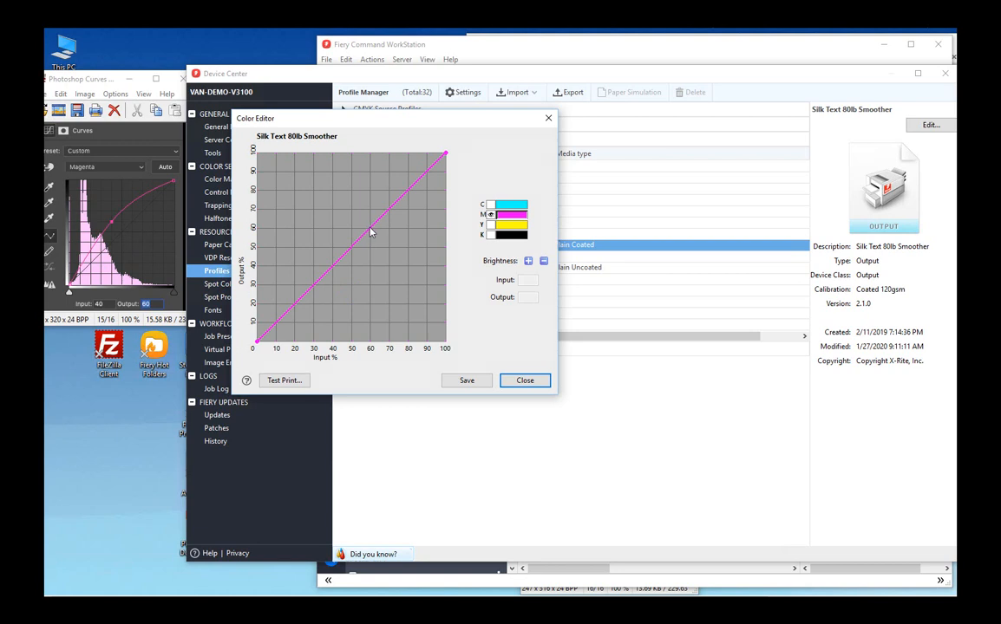
# Map magenta 60% input to 40% output and save as 'Silk Text 80lb Smoother ~ magenta 60 to 40'
pyautogui.click(370, 231)
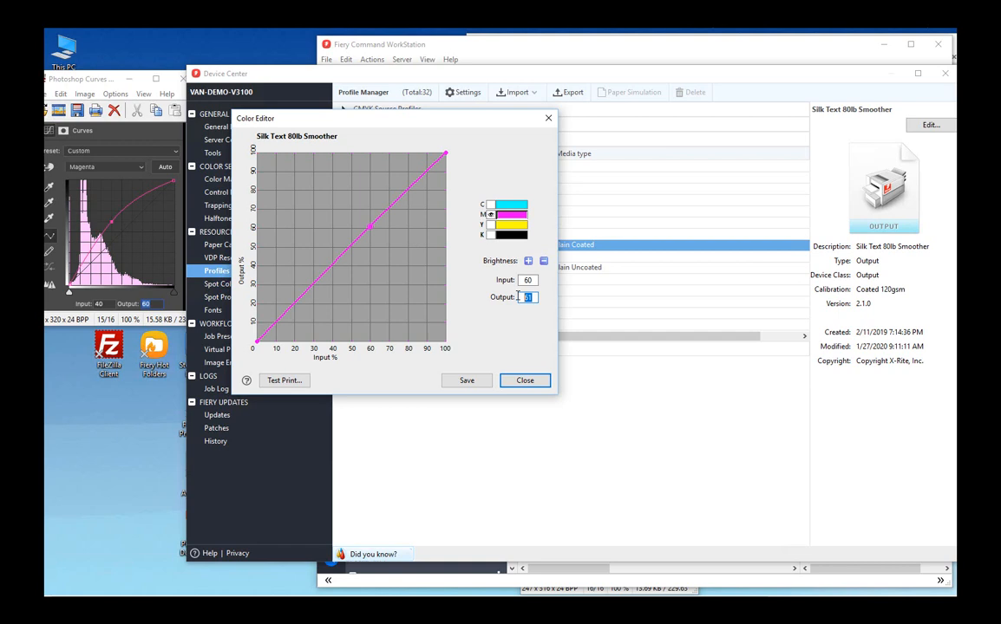
pyautogui.write('40')
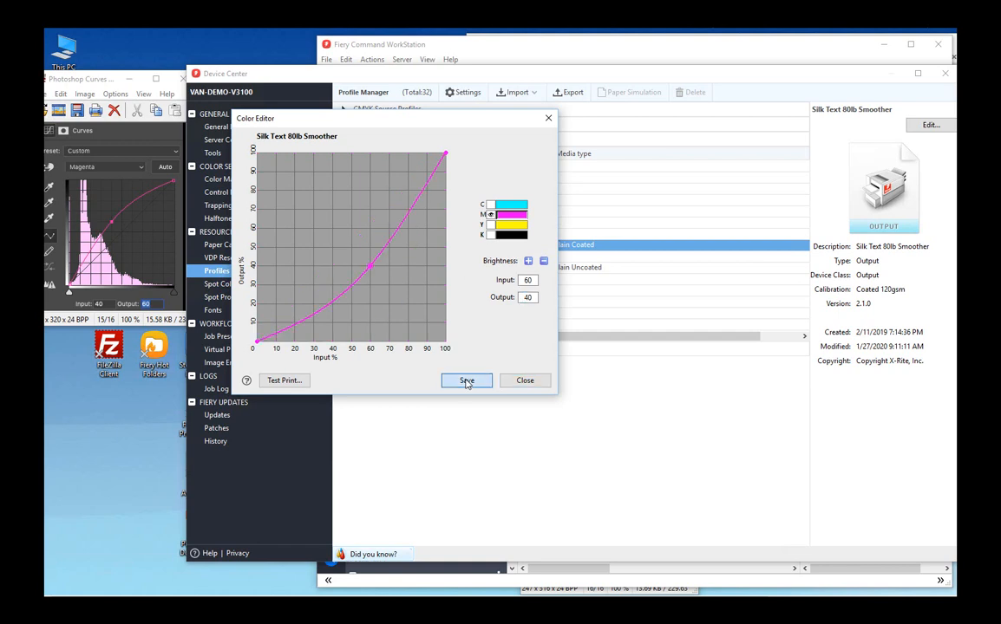
pyautogui.click(467, 380)
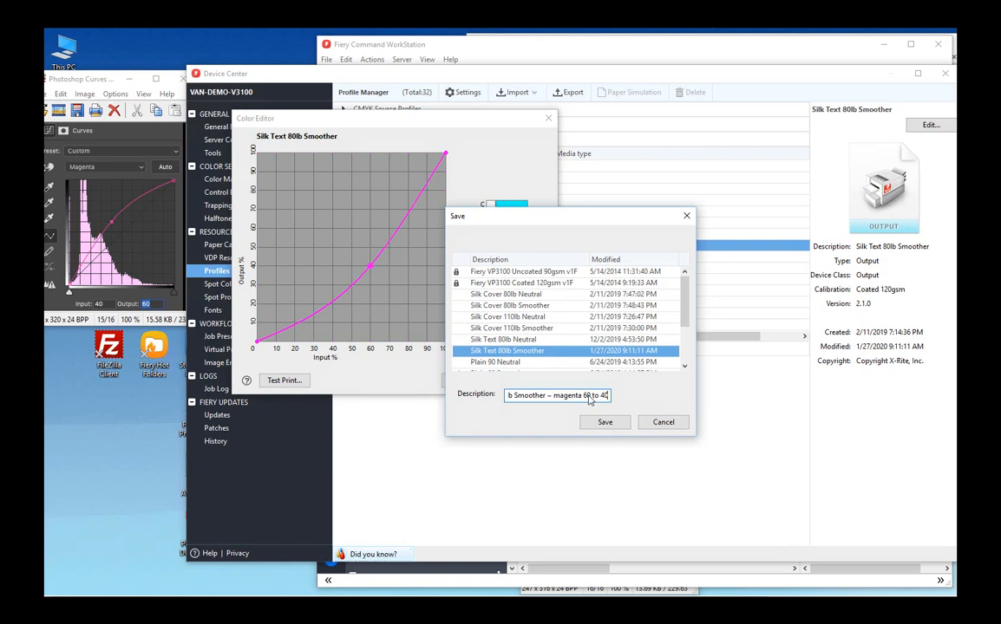
pyautogui.click(604, 422)
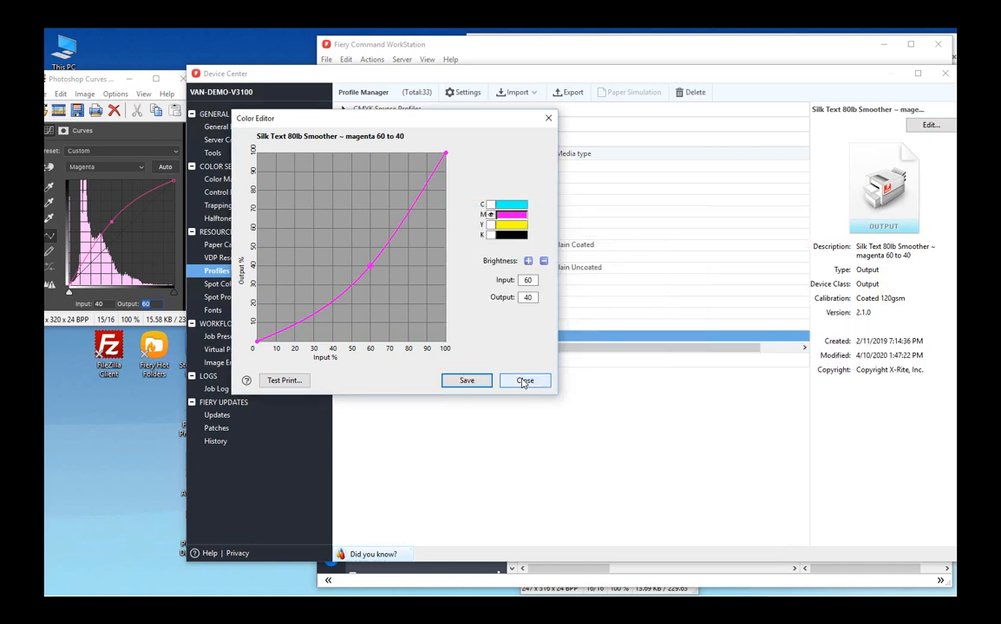
pyautogui.click(525, 381)
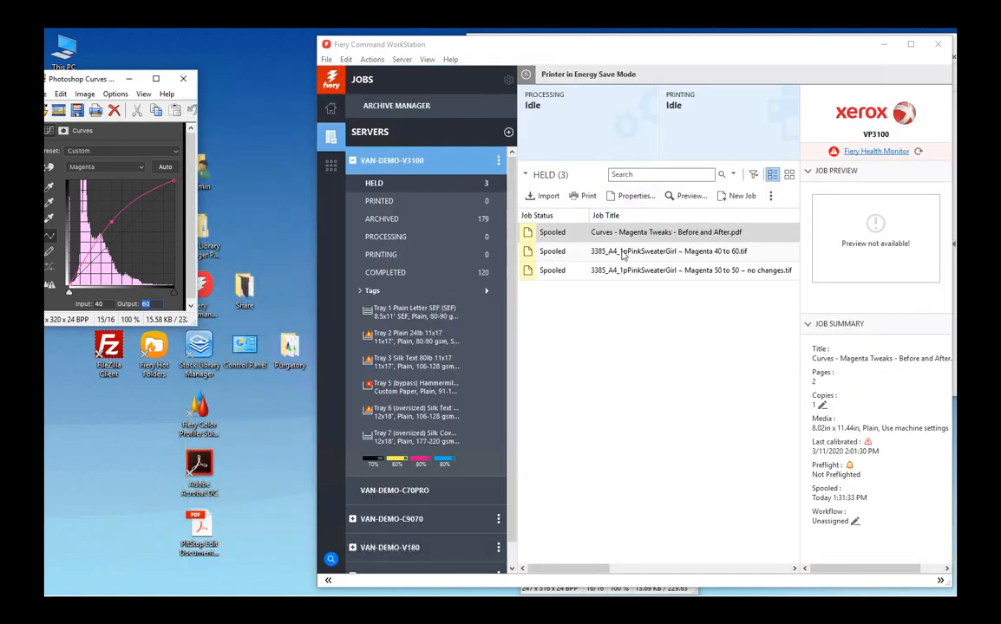
# Process and hold the Magenta 40 to 60 and Magenta 50 to 50 TIFF jobs
pyautogui.click(659, 250)
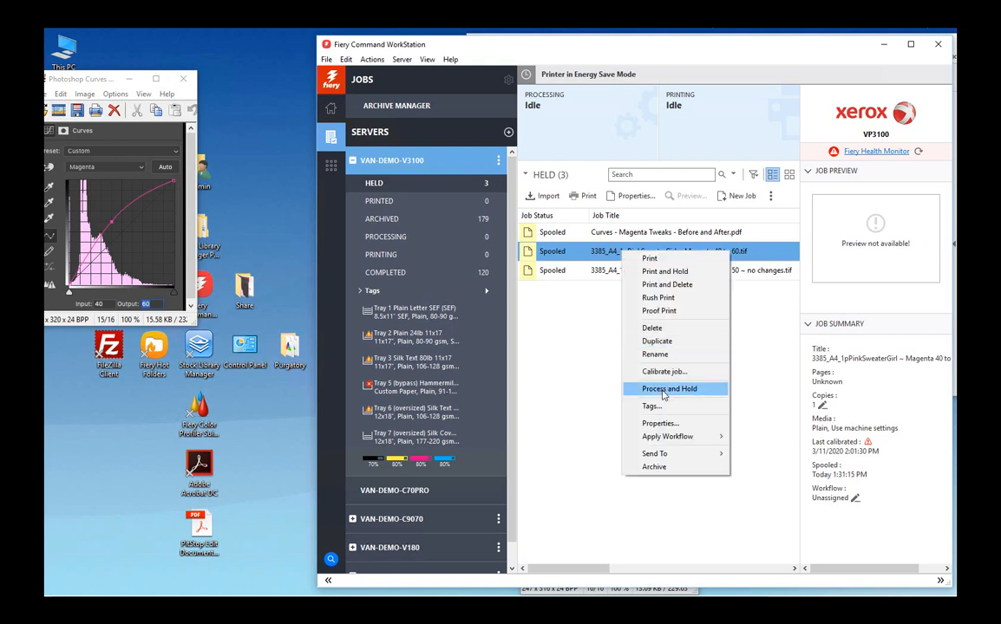
pyautogui.click(669, 388)
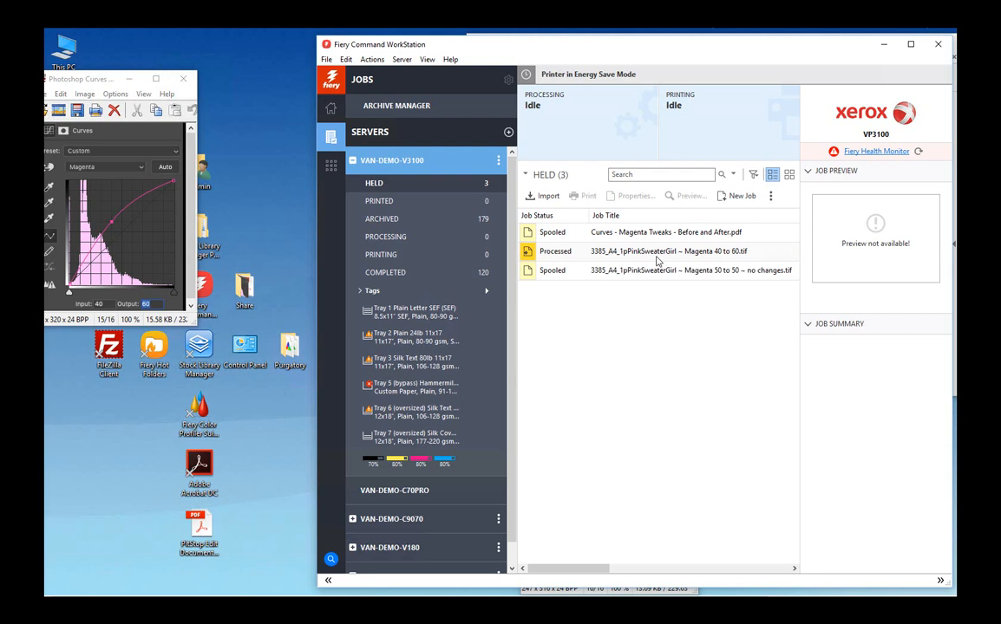
pyautogui.click(659, 251)
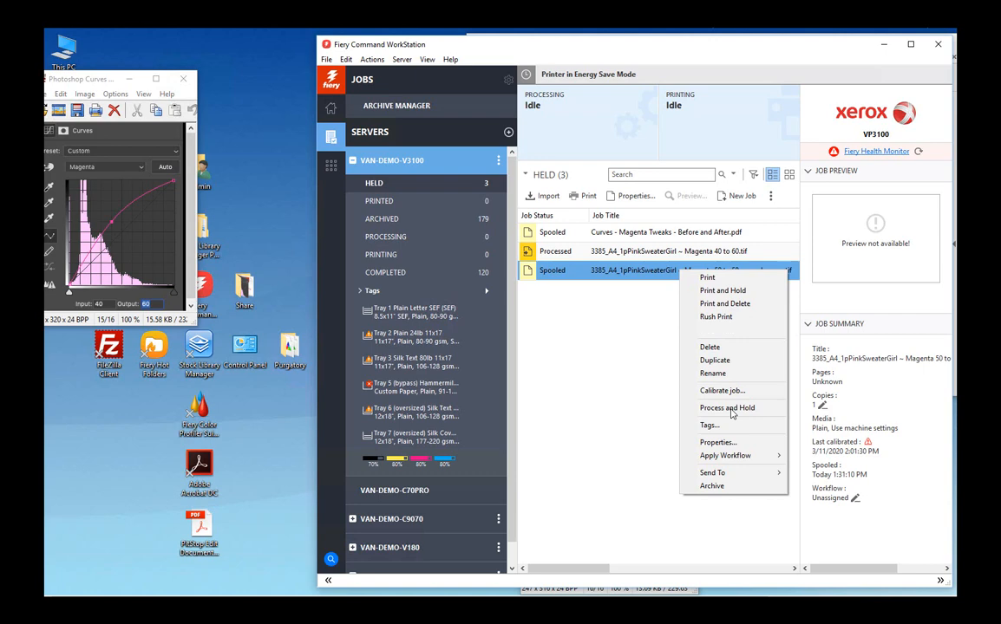
pyautogui.click(727, 407)
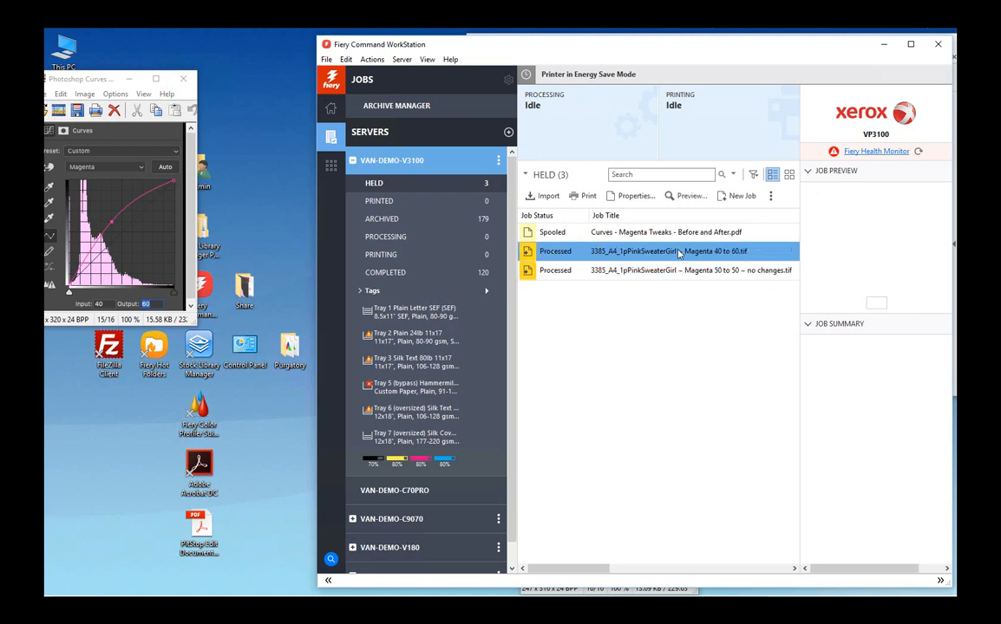
pyautogui.click(676, 251)
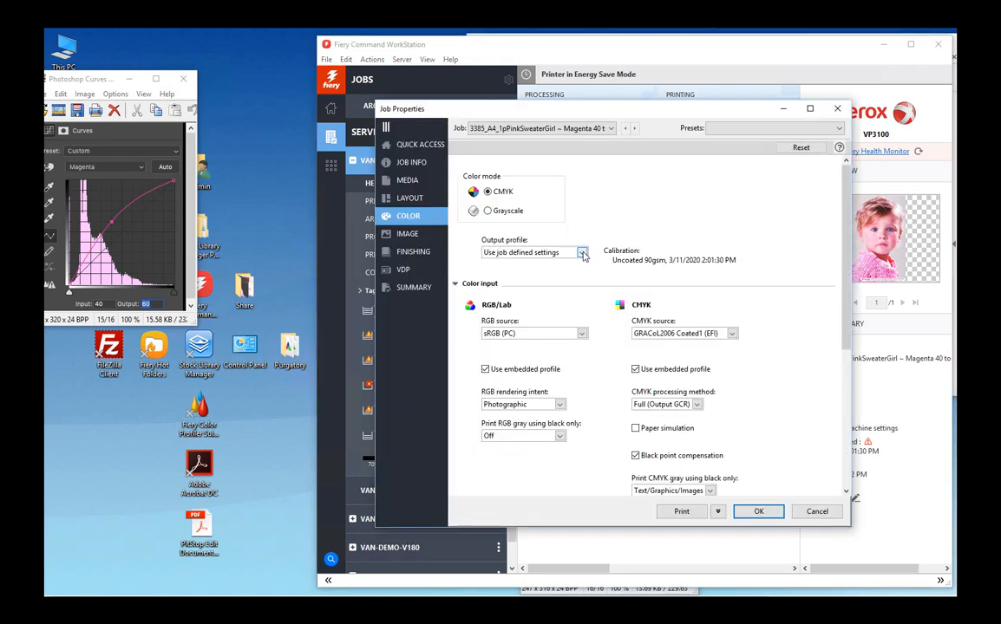
# Give the Magenta 40 to 60 job the magenta 60 to 40 output profile, remove raster, and reprocess
pyautogui.click(581, 252)
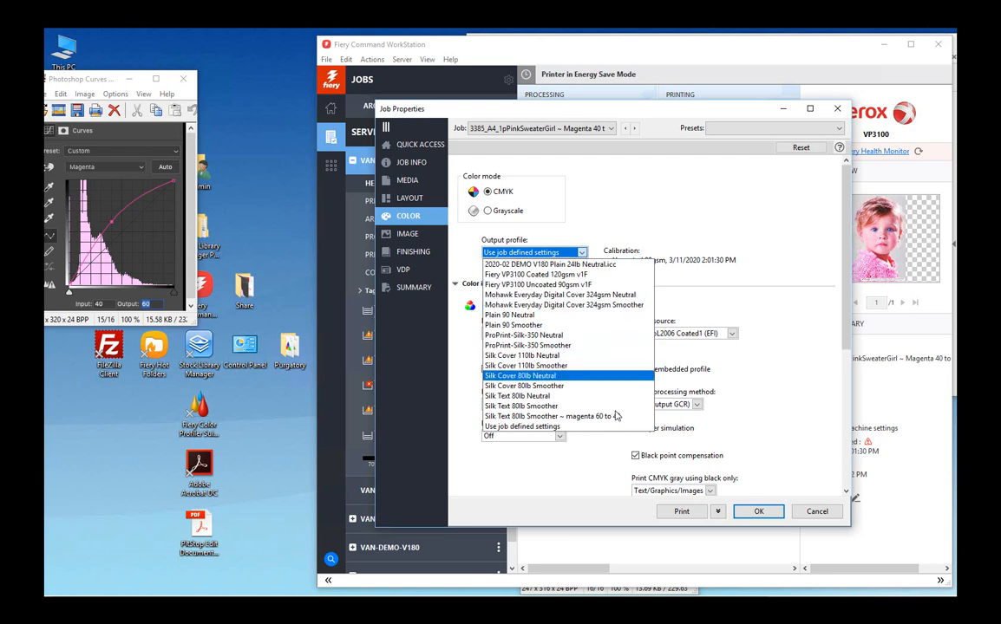
pyautogui.moveTo(617, 417)
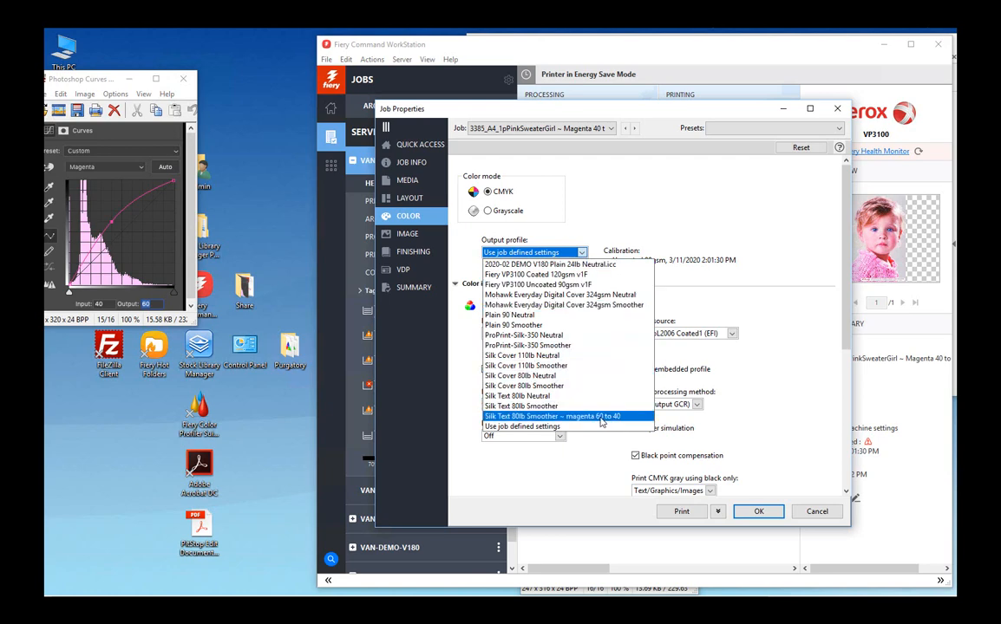
pyautogui.click(530, 406)
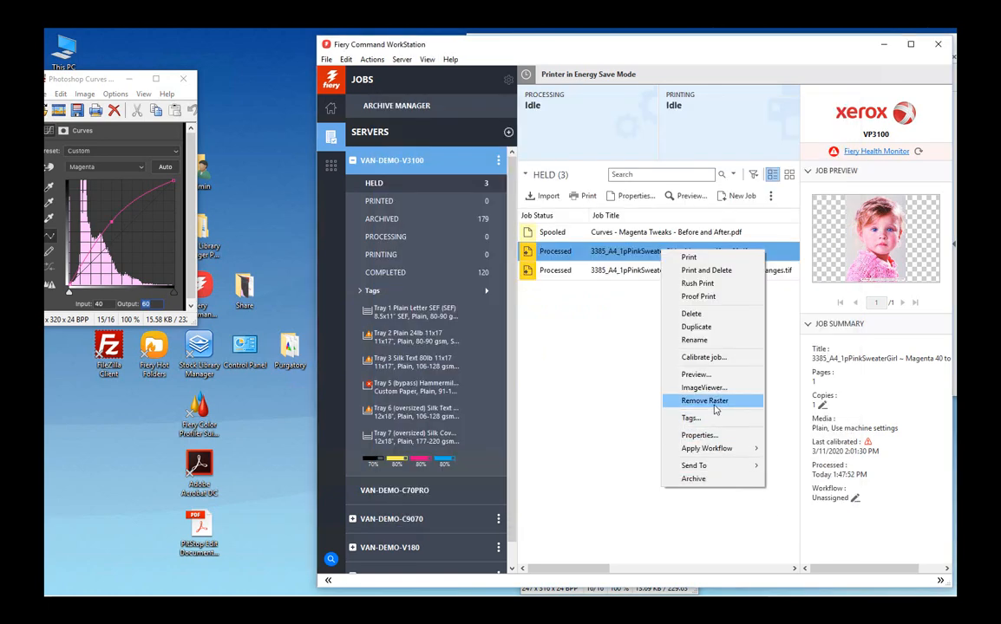
pyautogui.click(704, 401)
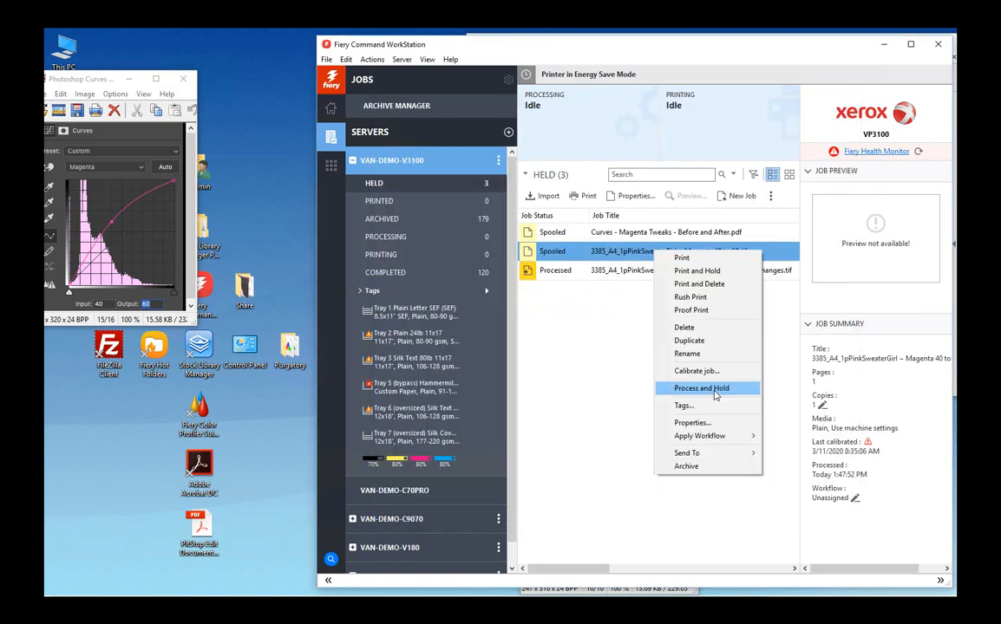
pyautogui.click(700, 388)
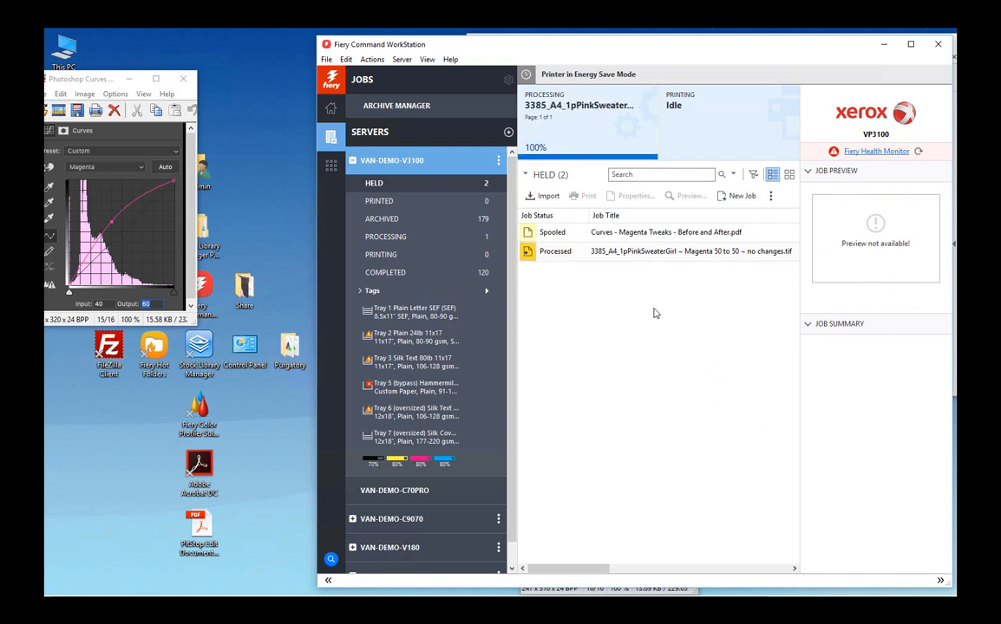
pyautogui.click(663, 252)
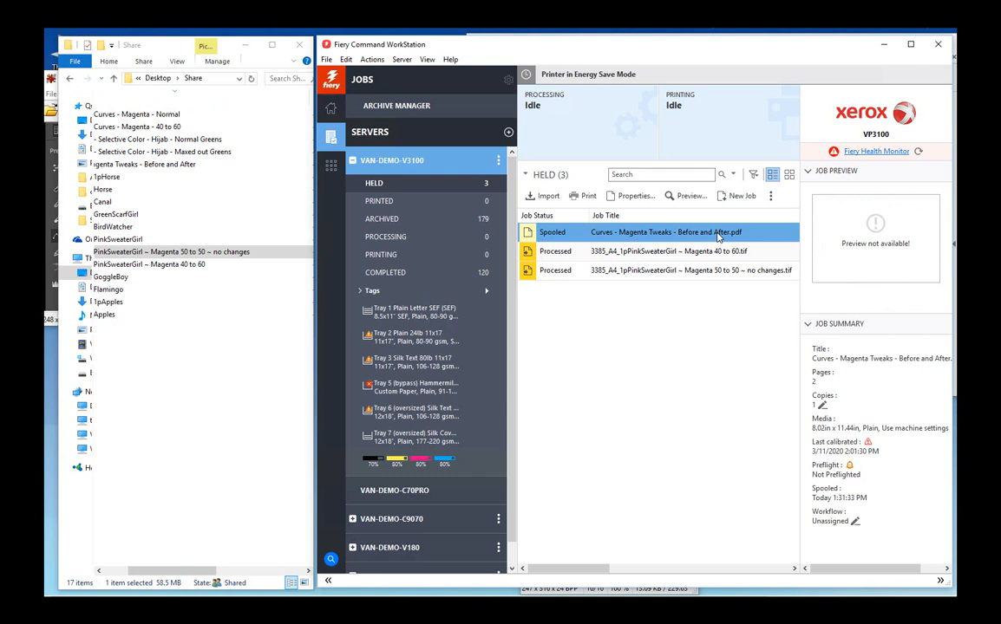
pyautogui.moveTo(714, 239)
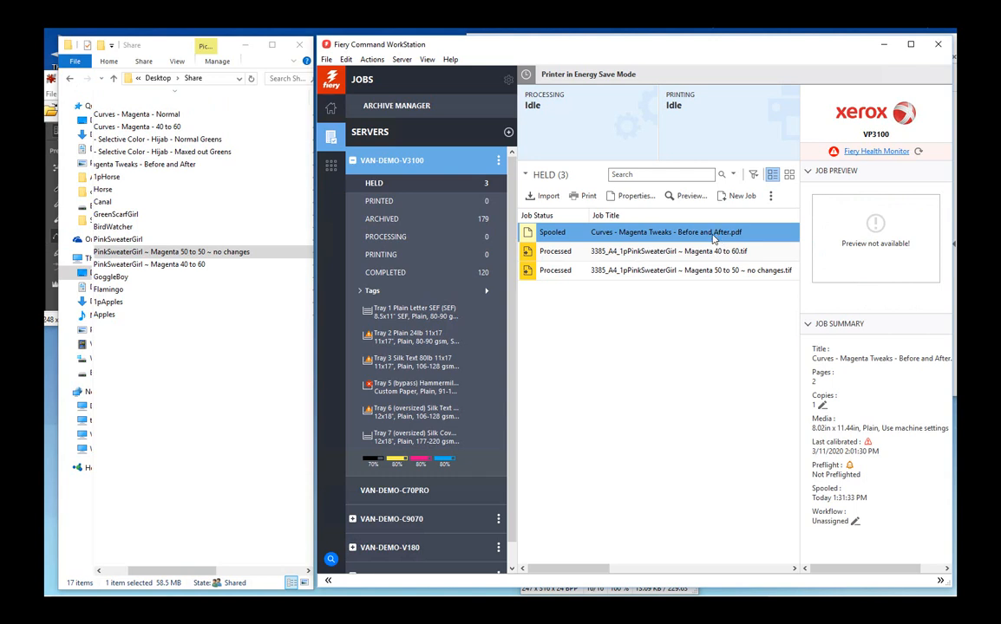
pyautogui.moveTo(681, 235)
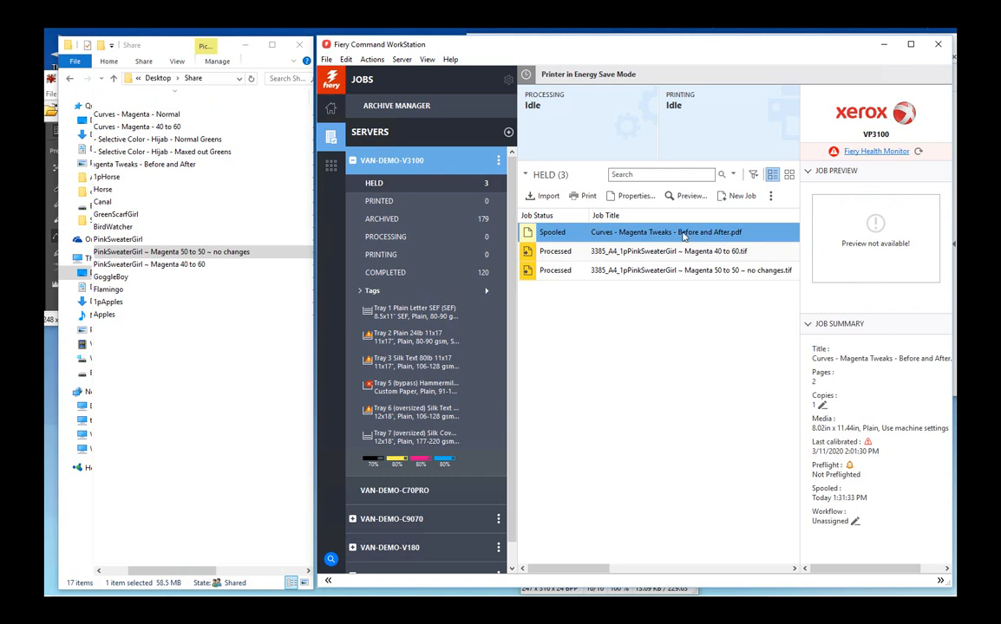
# Set the PDF's output profile to magenta 60 to 40 and CMYK source to GRACoL2013 CRPC6, then process and hold
pyautogui.click(631, 195)
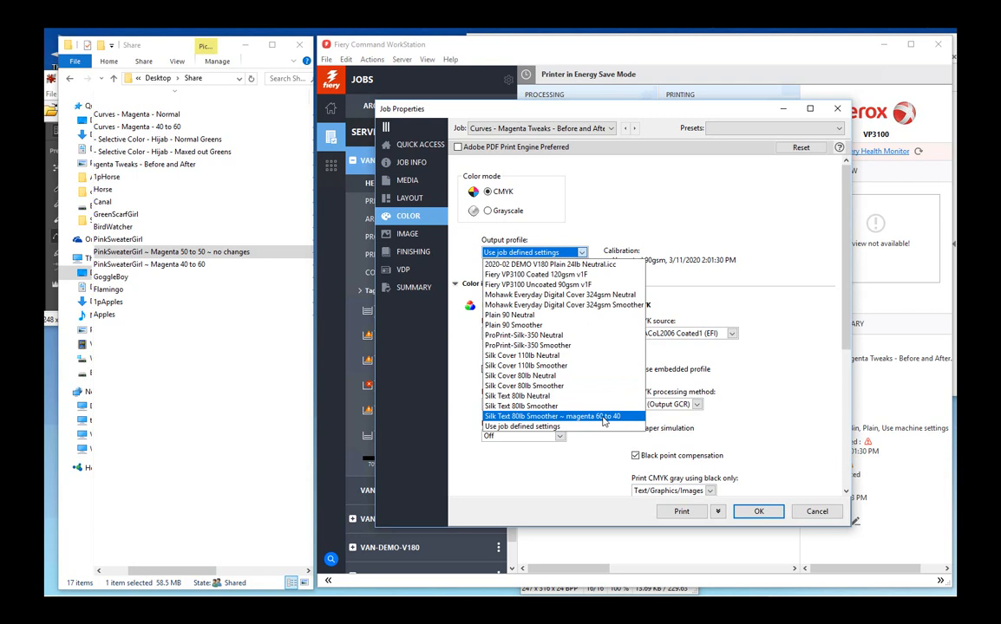
pyautogui.click(553, 415)
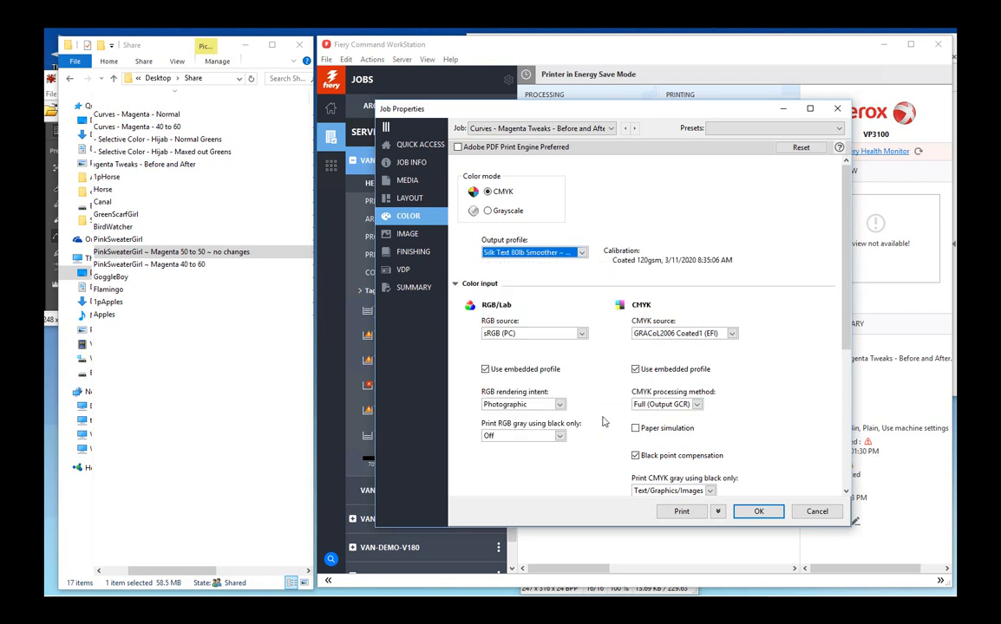
pyautogui.click(731, 333)
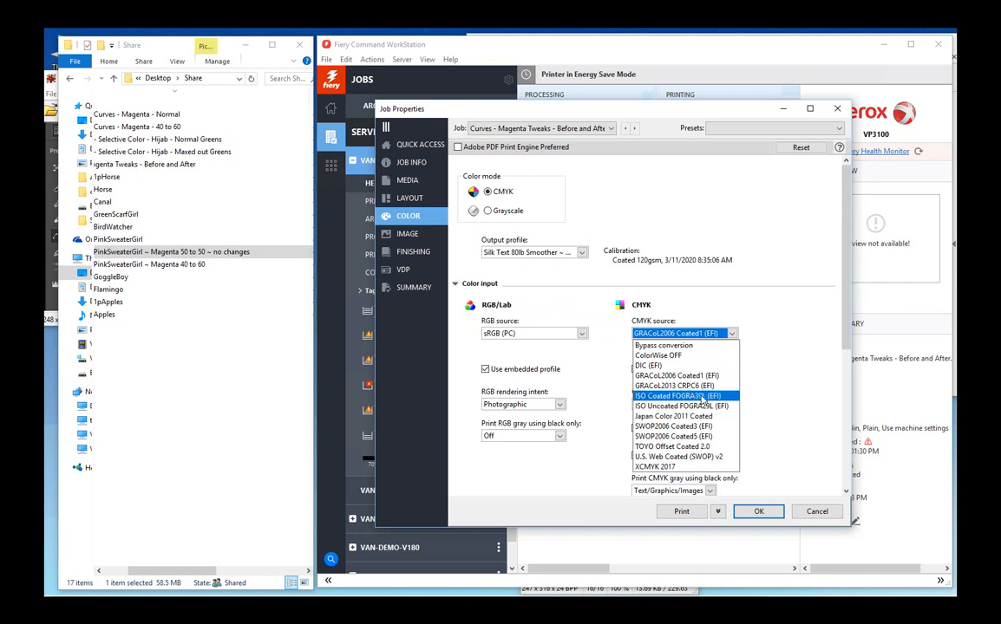
pyautogui.click(671, 385)
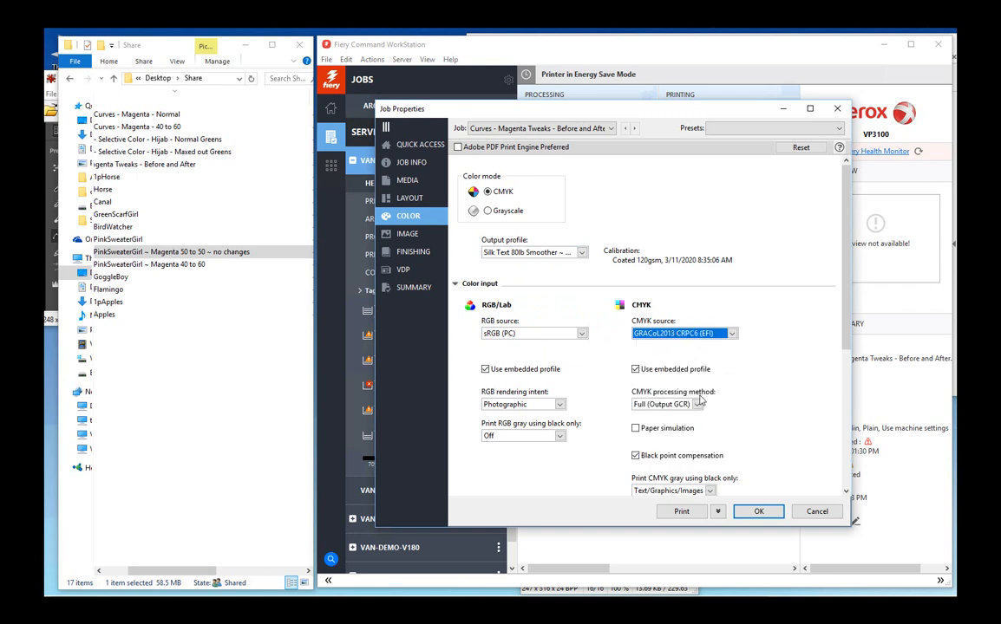
pyautogui.click(719, 510)
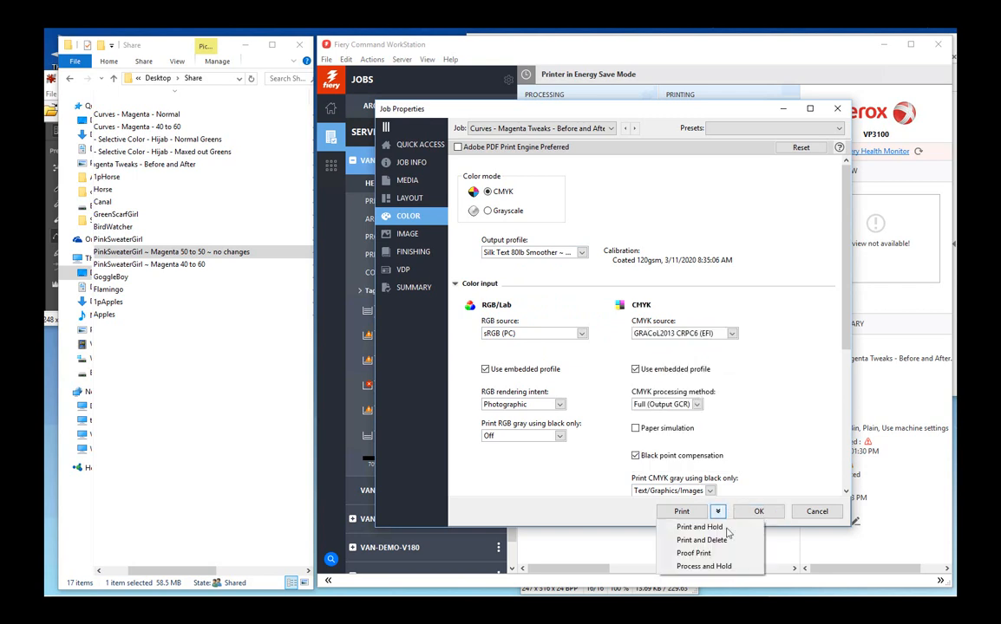
pyautogui.click(696, 528)
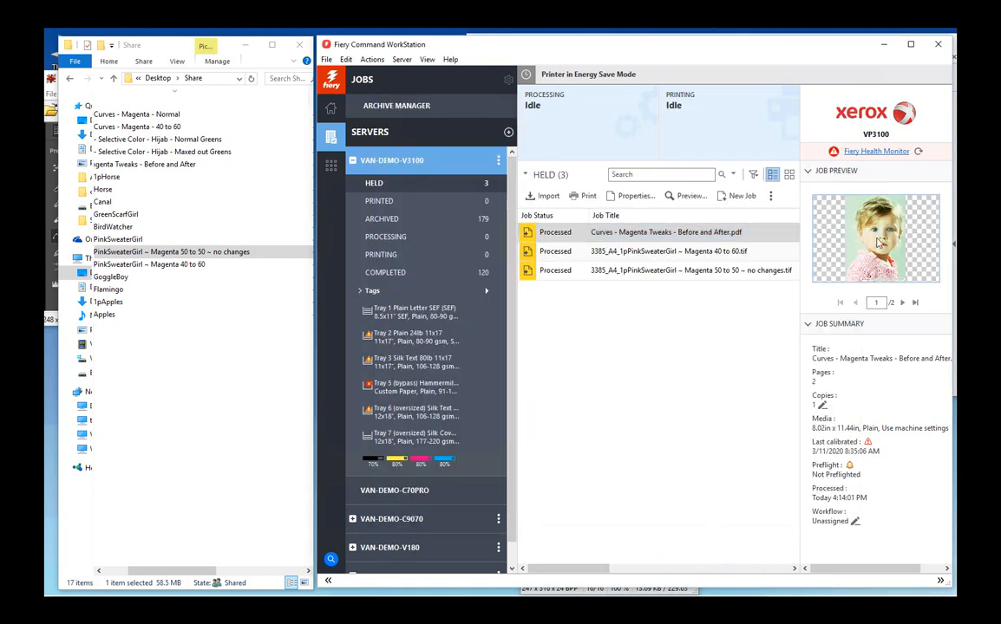
pyautogui.moveTo(742, 280)
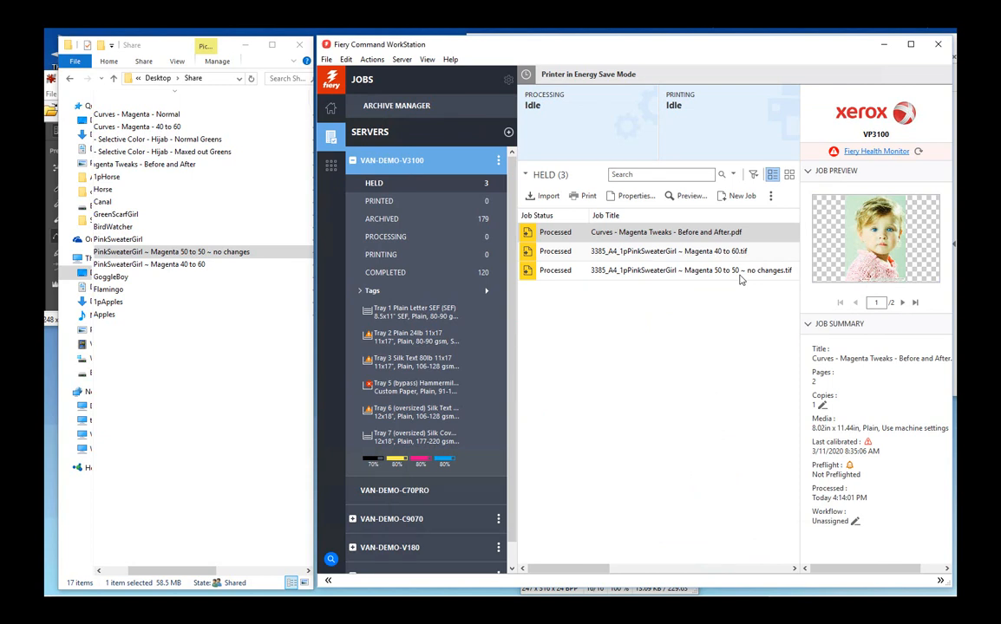
pyautogui.moveTo(743, 293)
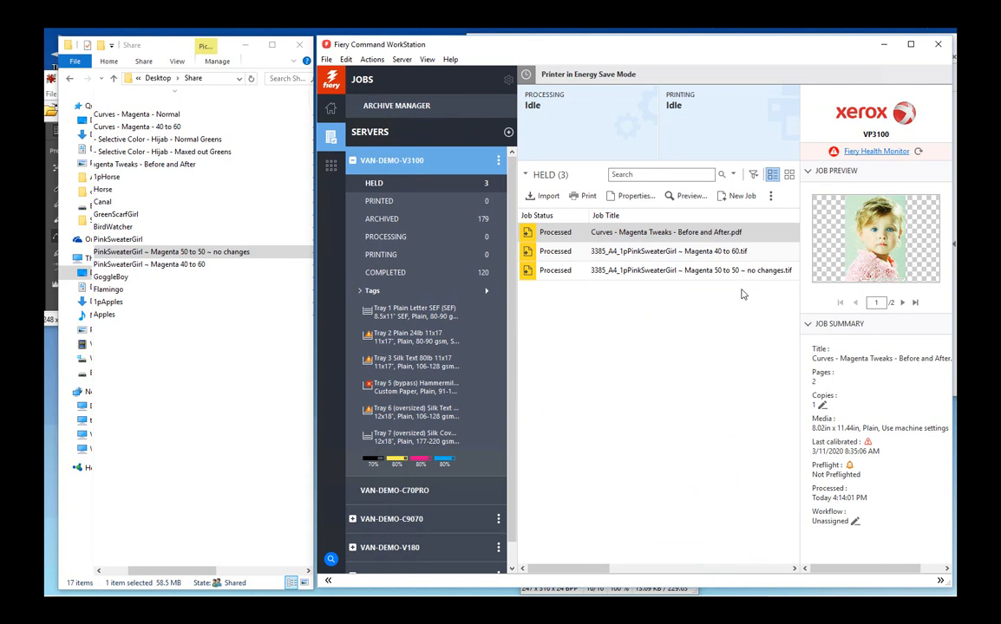
pyautogui.moveTo(646, 270)
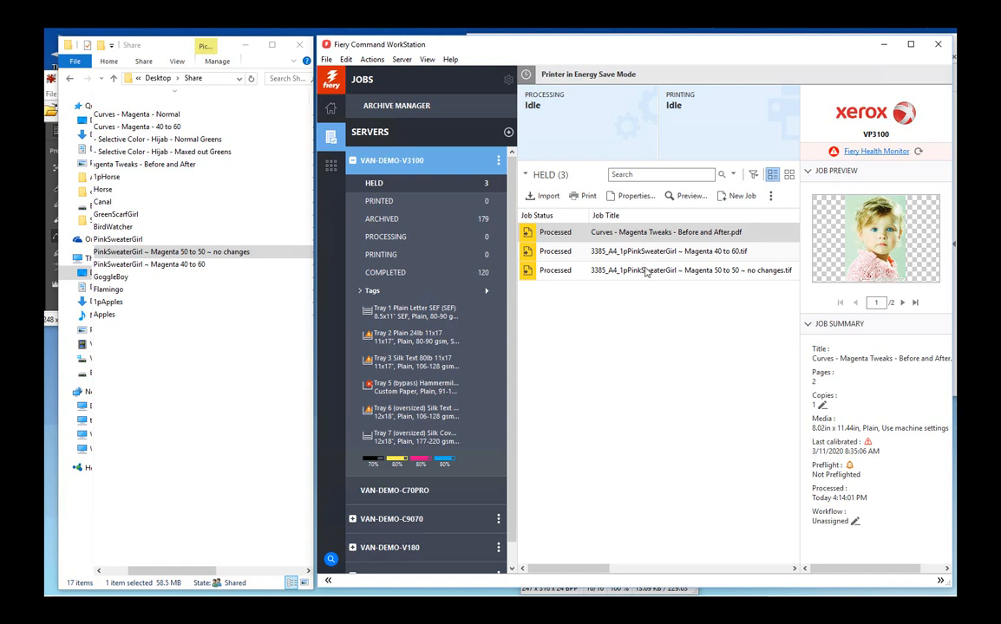
pyautogui.moveTo(664, 269)
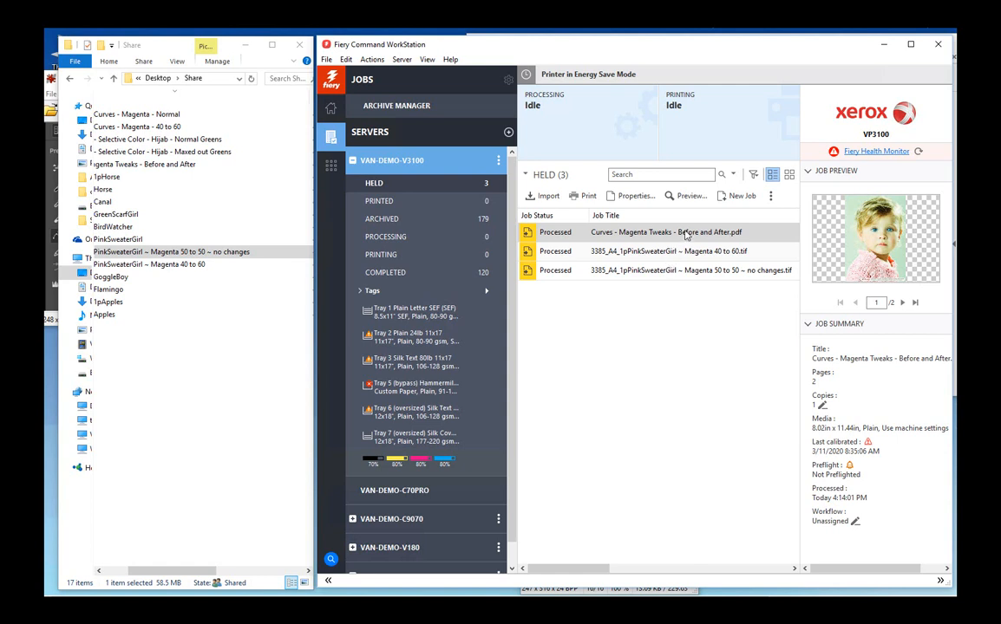
pyautogui.moveTo(681, 239)
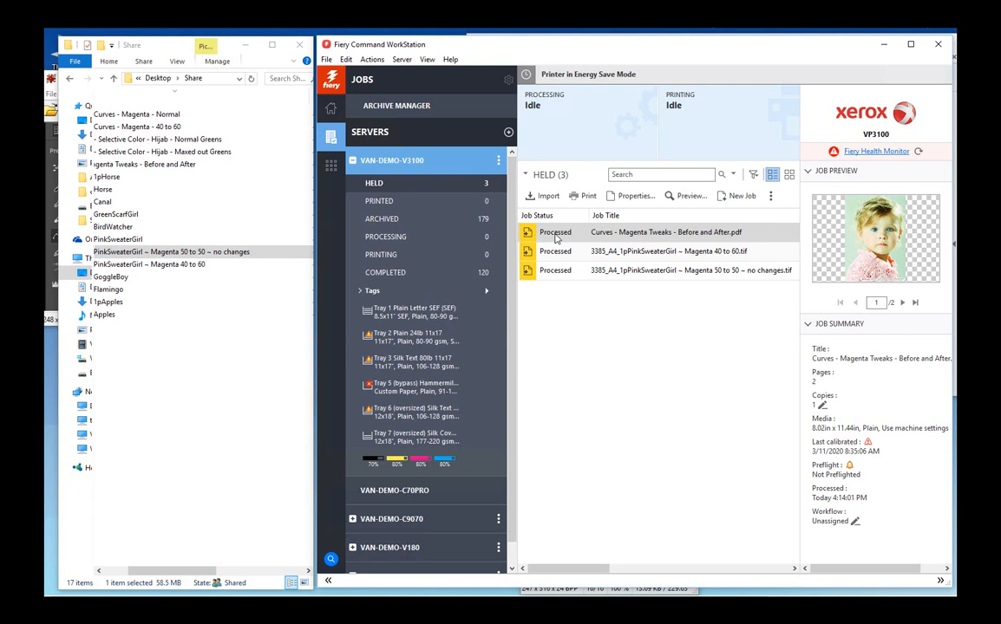
# Launch ImageViewer for the Curves - Magenta Tweaks - Before and After job
pyautogui.rightClick(555, 232)
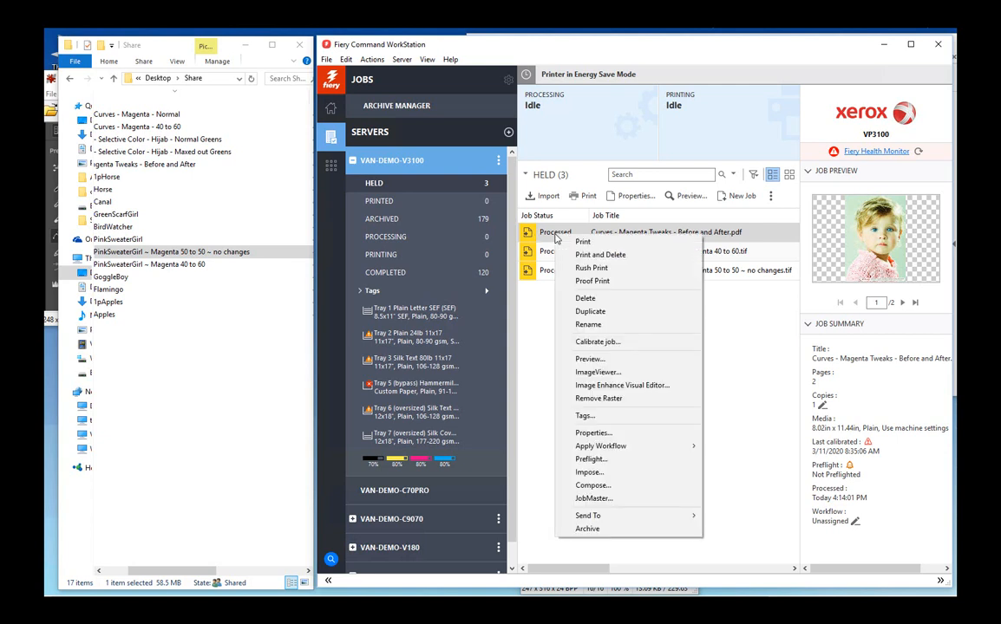
pyautogui.moveTo(597, 372)
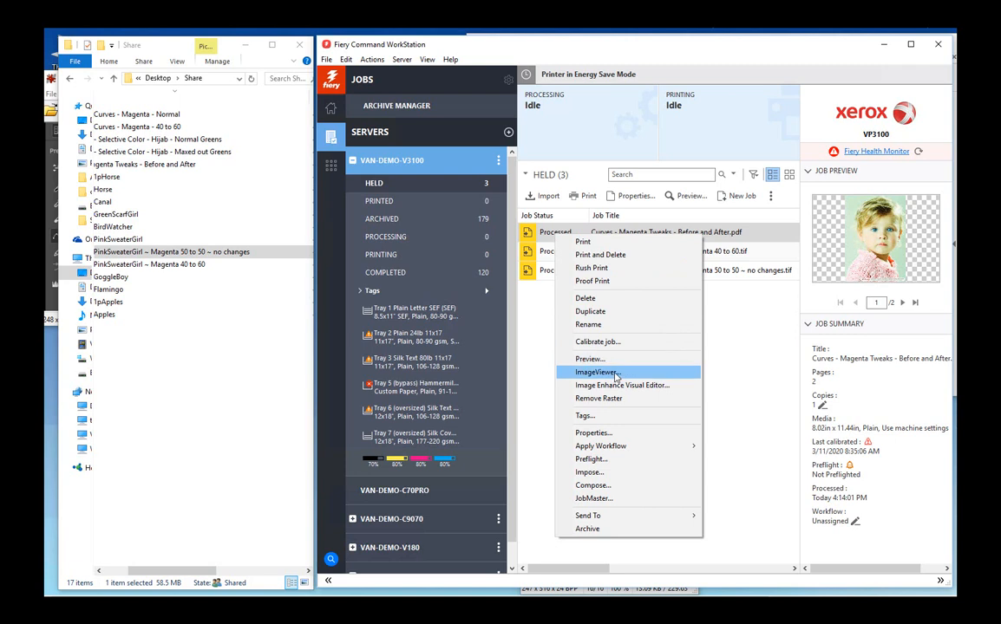
pyautogui.click(598, 372)
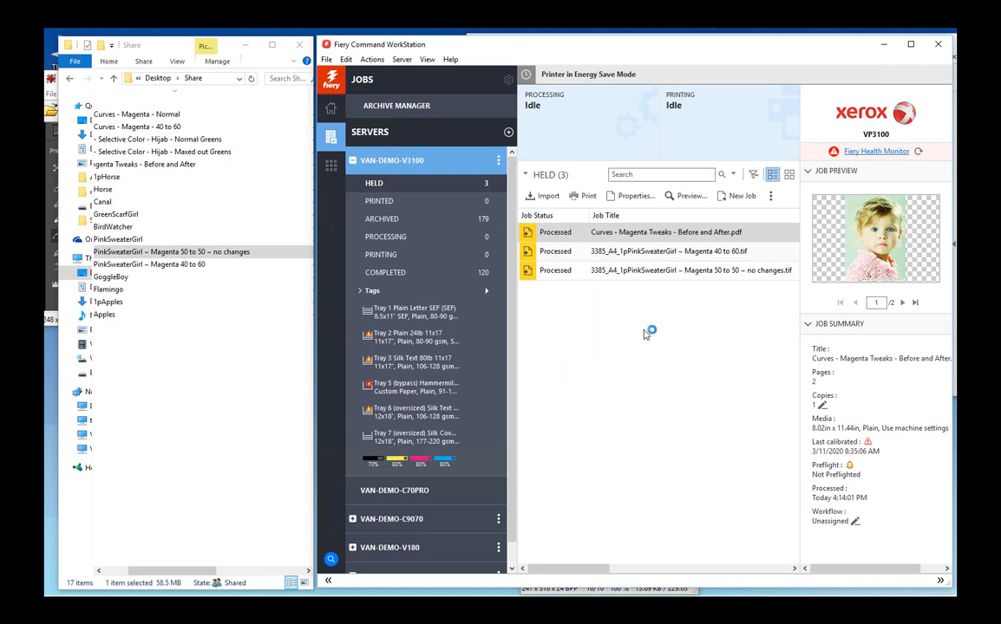
pyautogui.moveTo(644, 328)
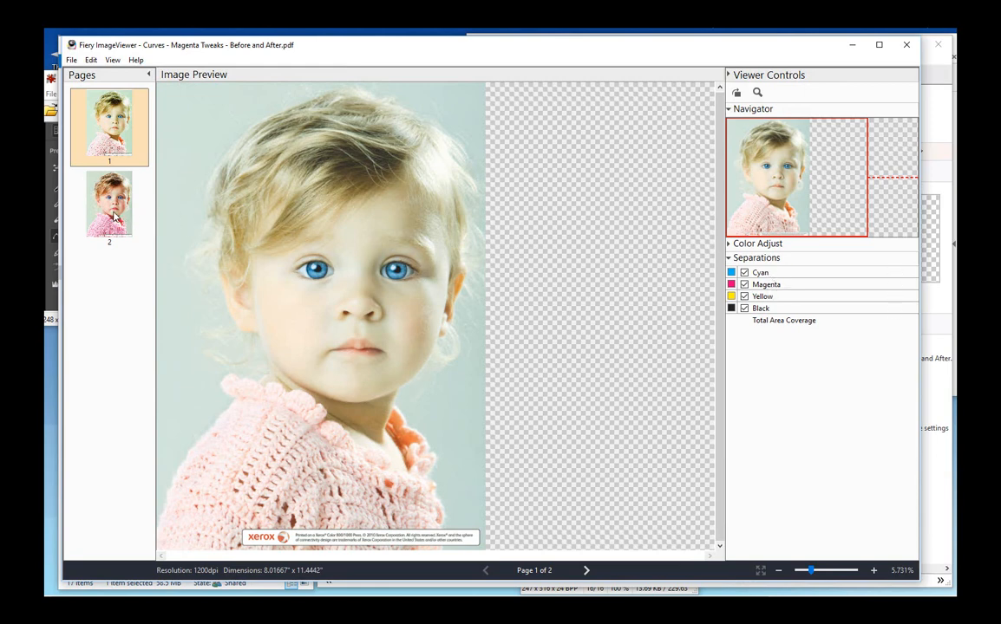
# Reveal the Color Adjust curves, check separation percentages on the image, and display page 2
pyautogui.click(111, 208)
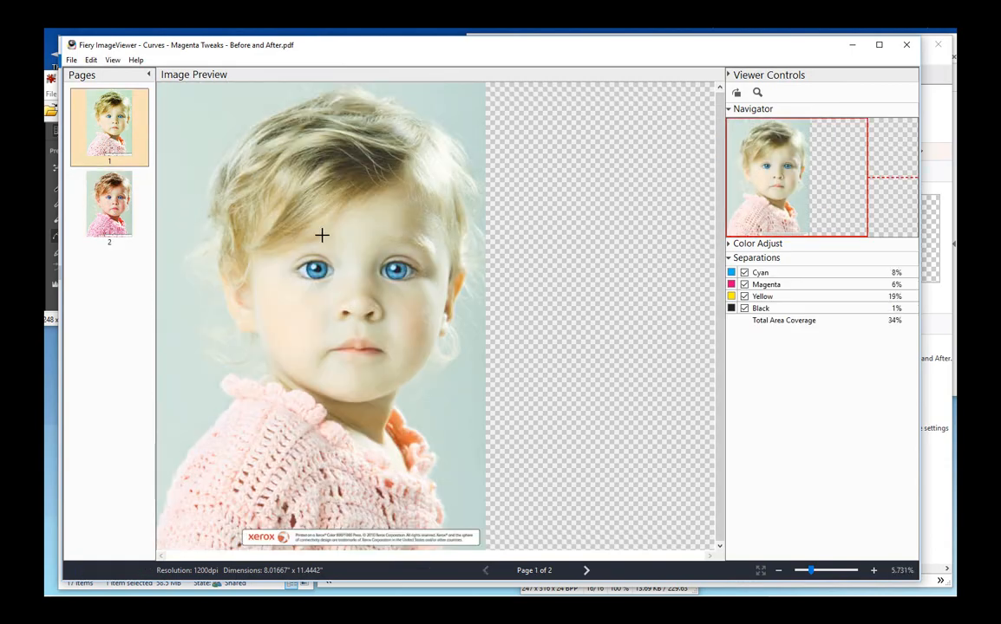
pyautogui.click(758, 243)
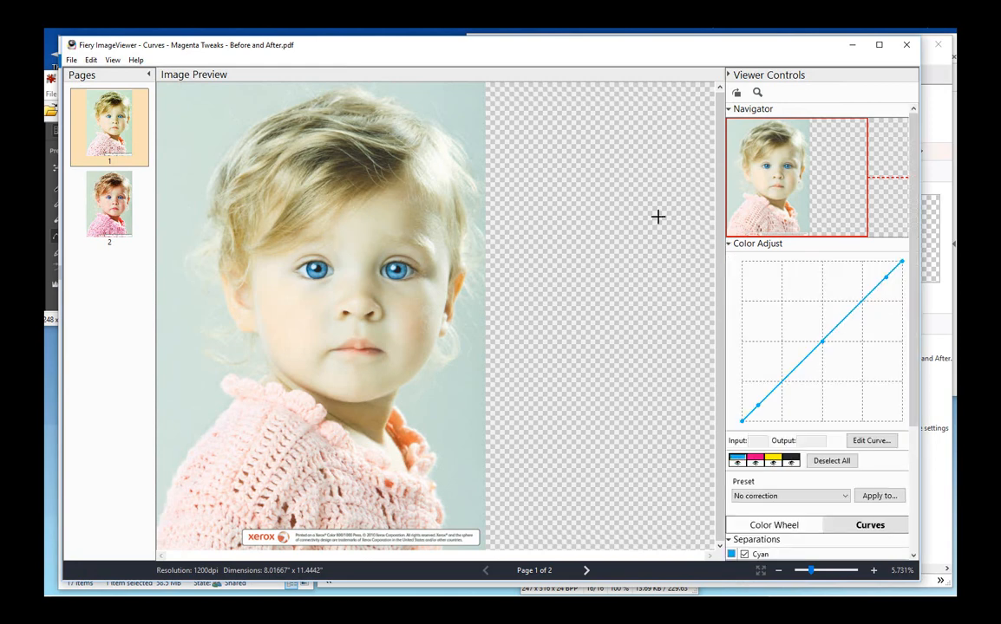
pyautogui.moveTo(408, 209)
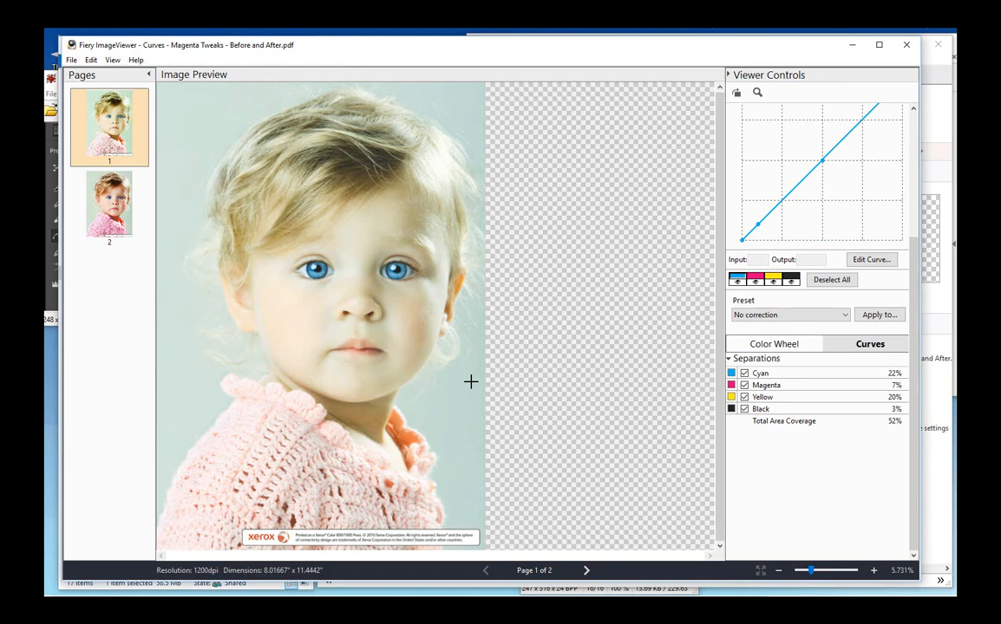
pyautogui.click(107, 205)
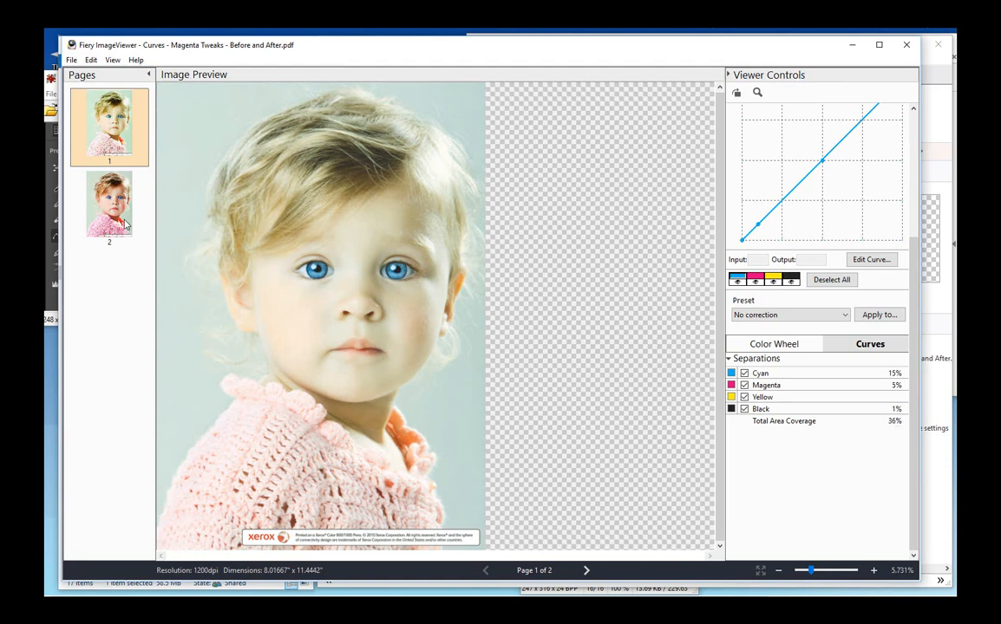
pyautogui.click(109, 206)
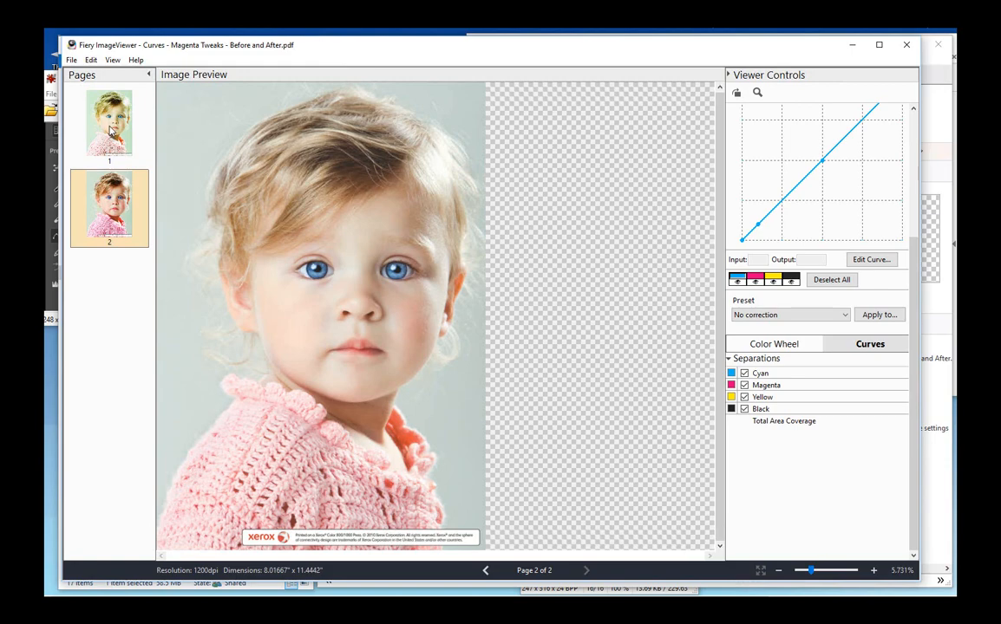
# On page 1, drag the magenta curve points up so input 40 outputs 60, then minimize Photoshop Curves
pyautogui.click(111, 124)
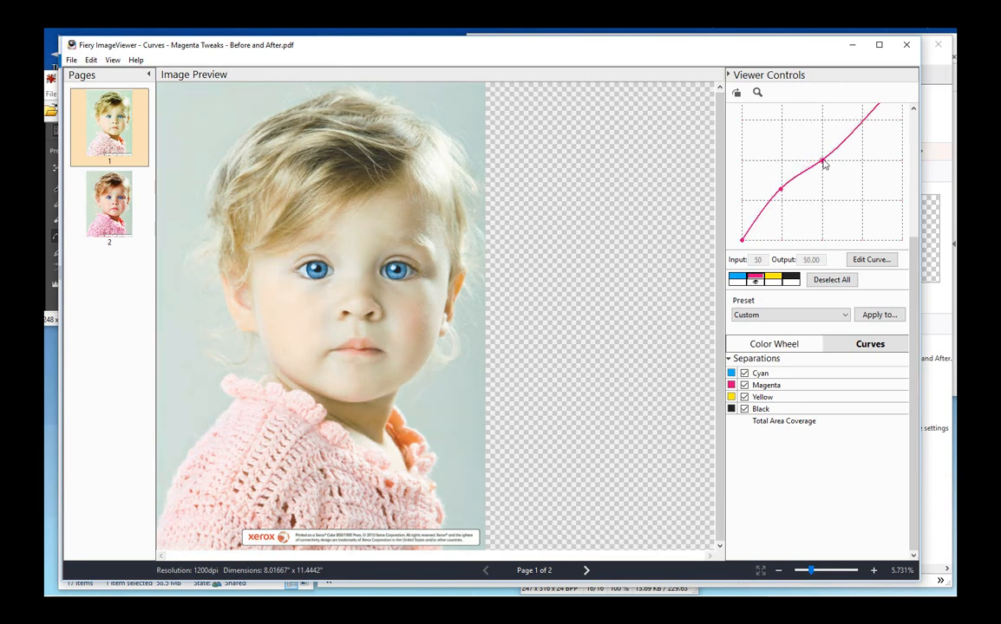
pyautogui.moveTo(822, 163); pyautogui.dragTo(779, 189)
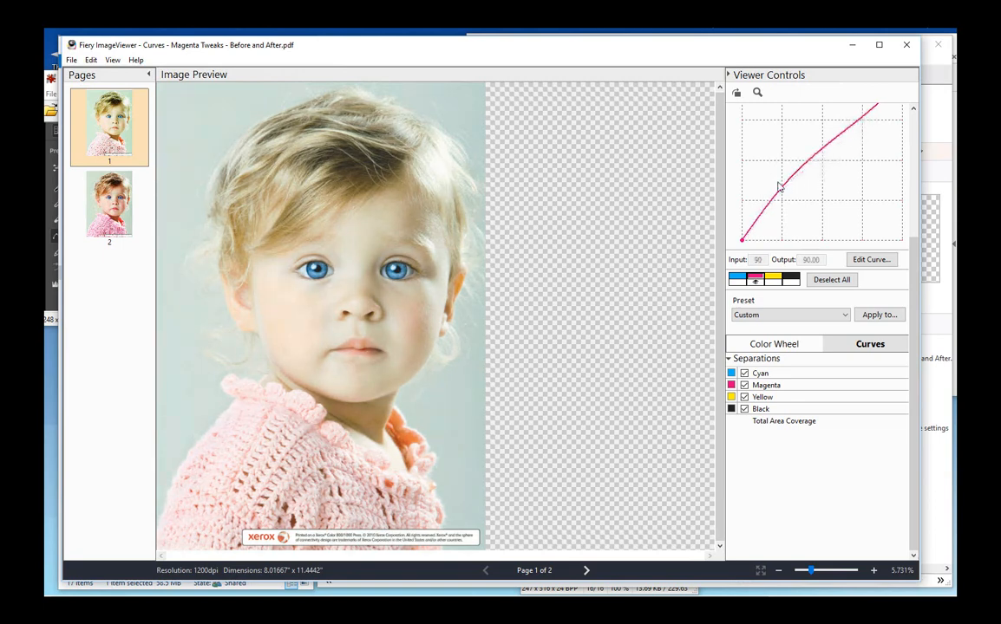
pyautogui.moveTo(778, 188); pyautogui.dragTo(792, 168)
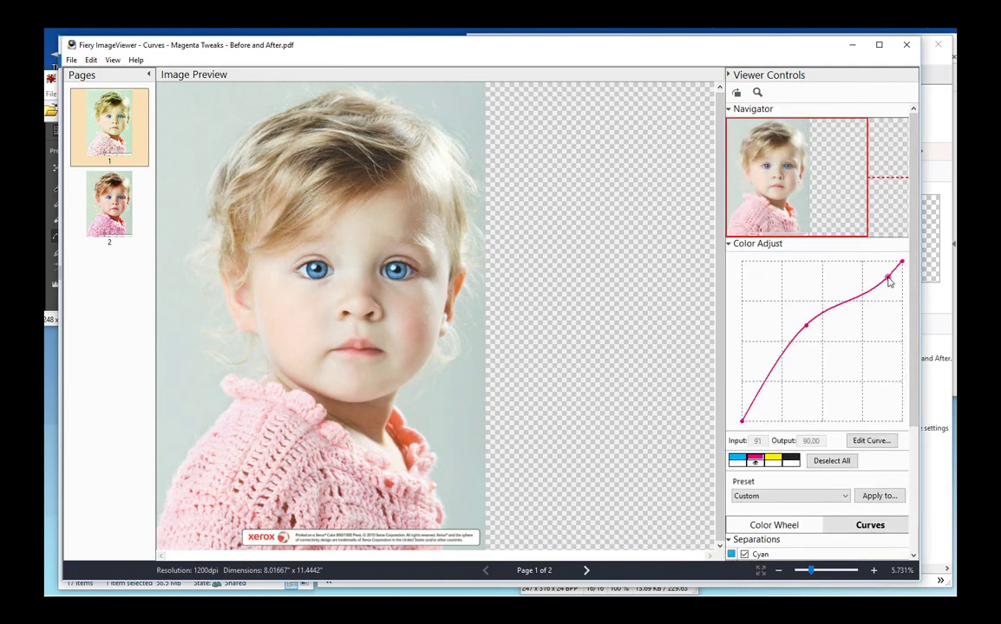
pyautogui.moveTo(889, 279); pyautogui.dragTo(900, 262)
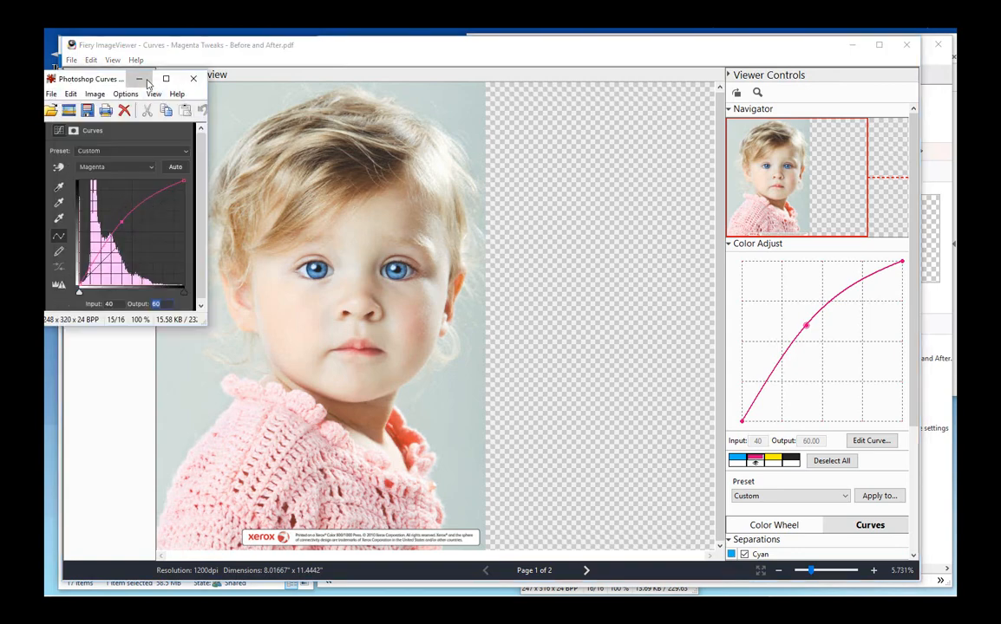
pyautogui.click(194, 79)
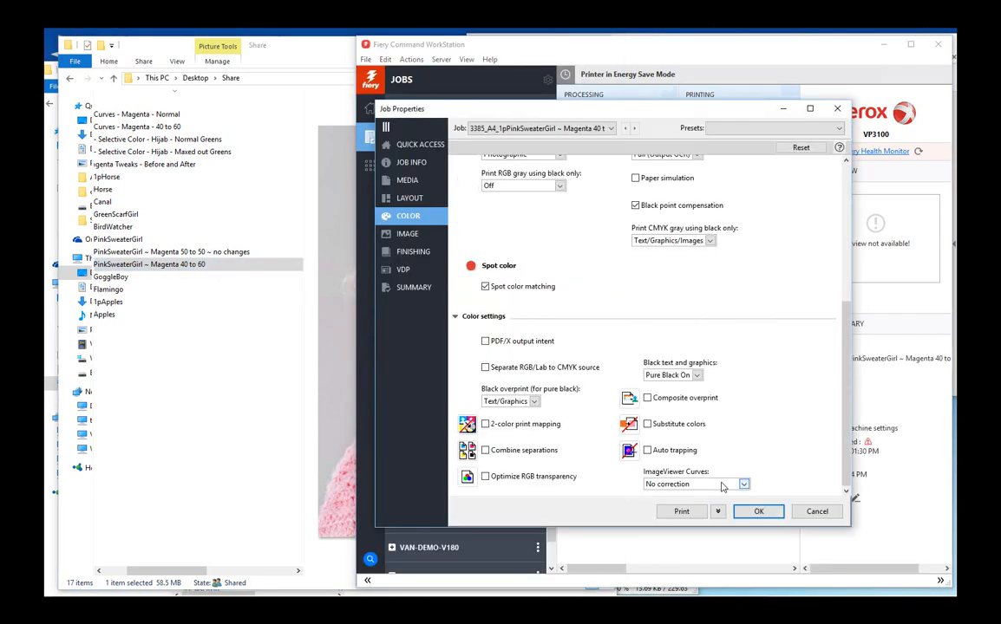
# Set the job's ImageViewer Curves to the Reduce M cast preset and confirm with OK
pyautogui.click(743, 483)
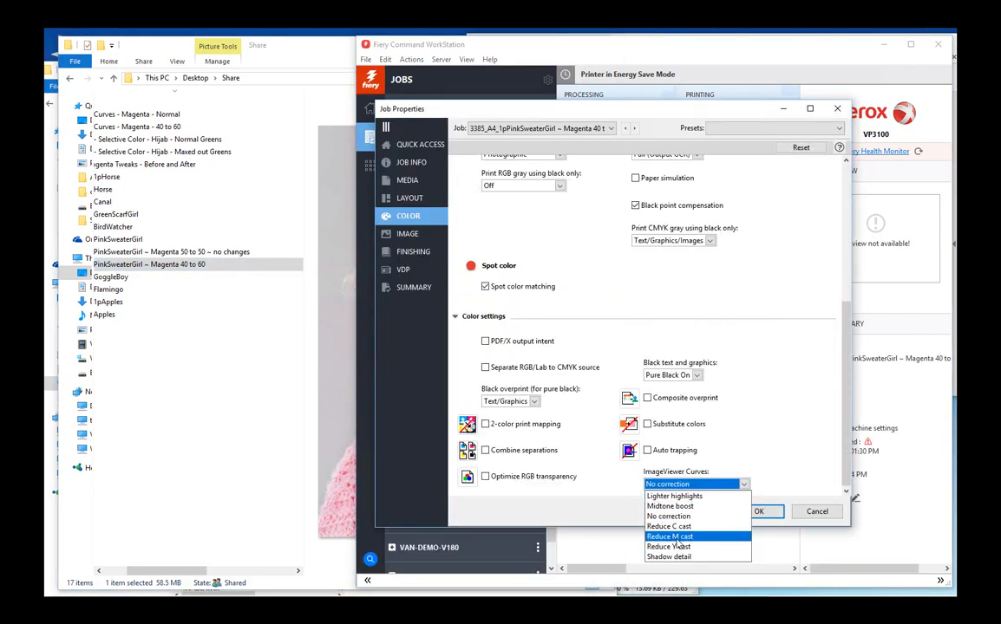
pyautogui.click(669, 536)
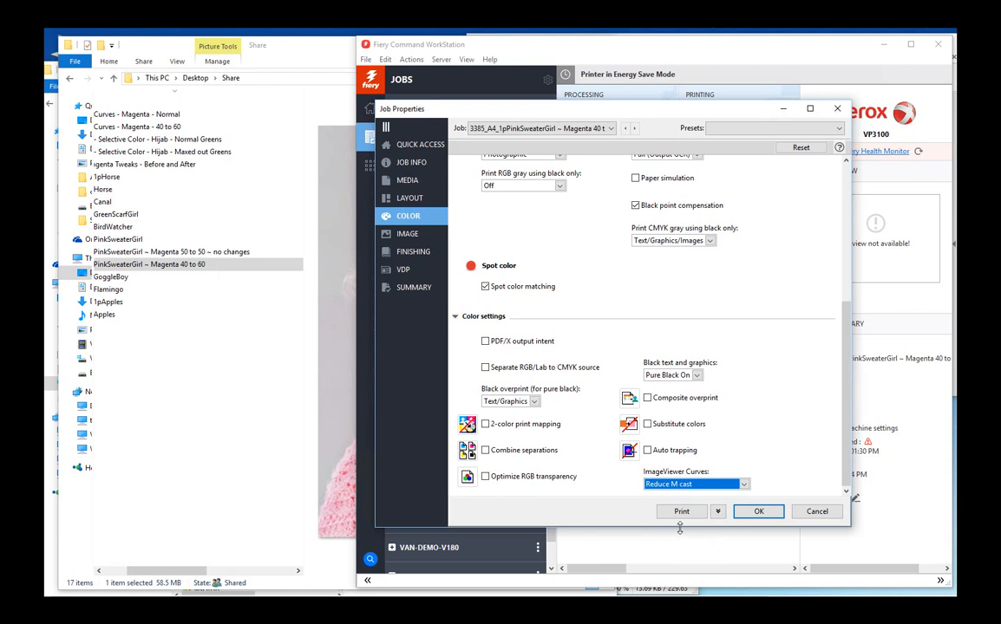
pyautogui.click(718, 511)
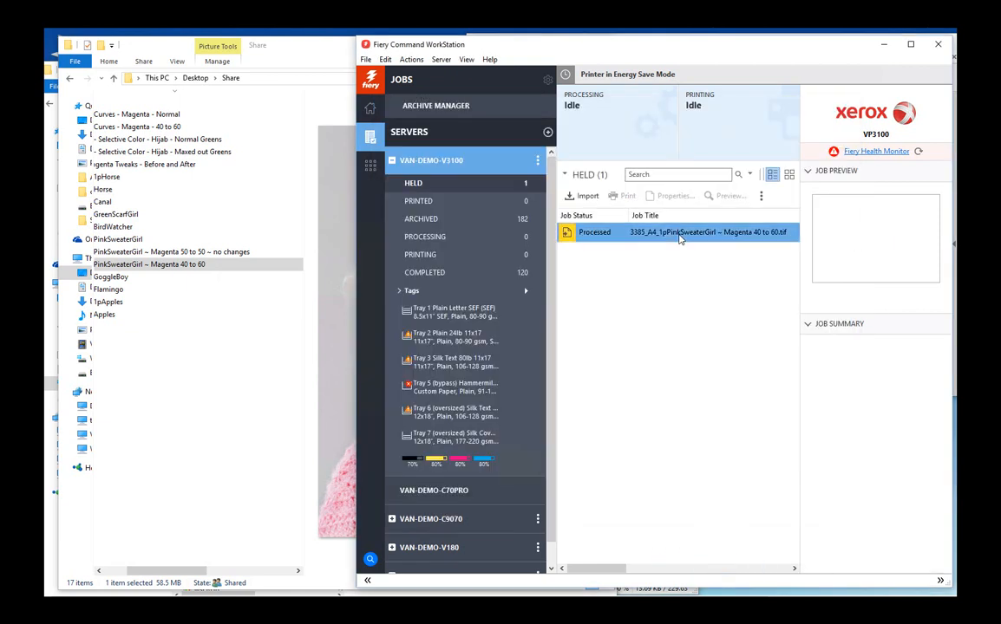
# Open the held PinkSweaterGirl Magenta 40 to 60 job in ImageViewer from its context menu
pyautogui.click(678, 232)
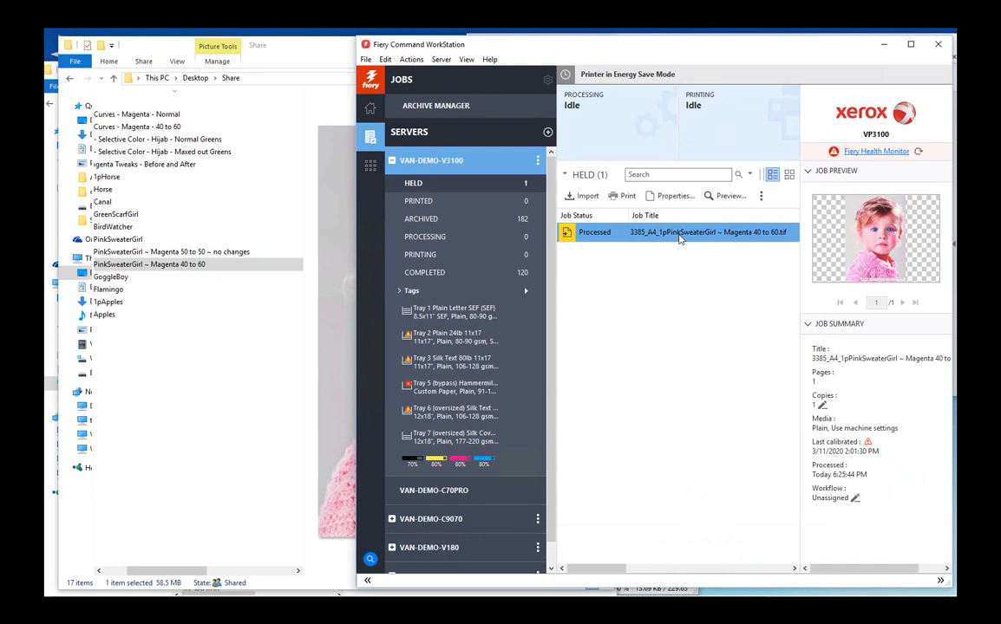
pyautogui.rightClick(680, 232)
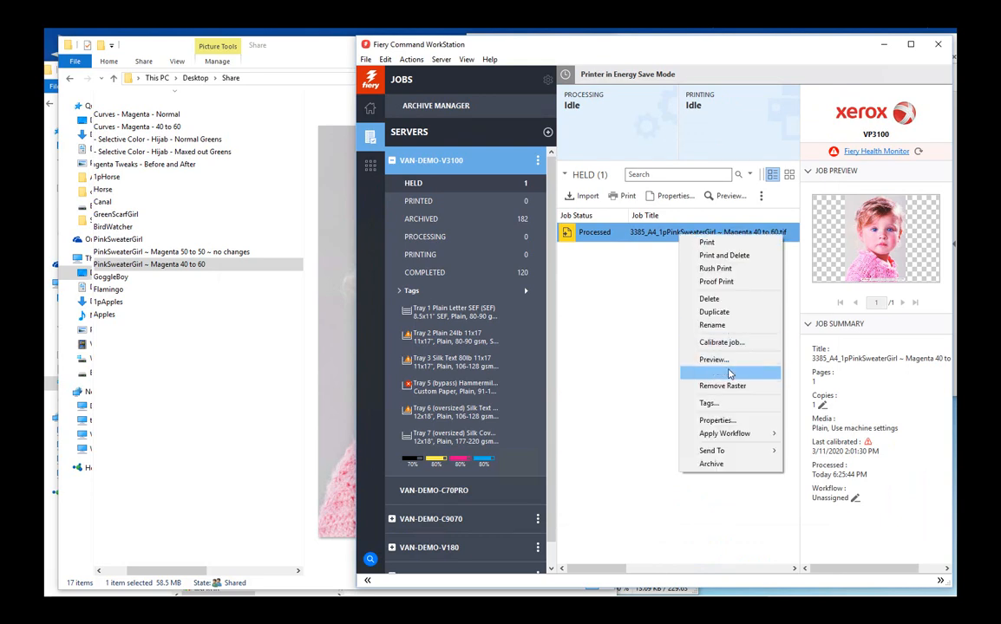
pyautogui.click(713, 359)
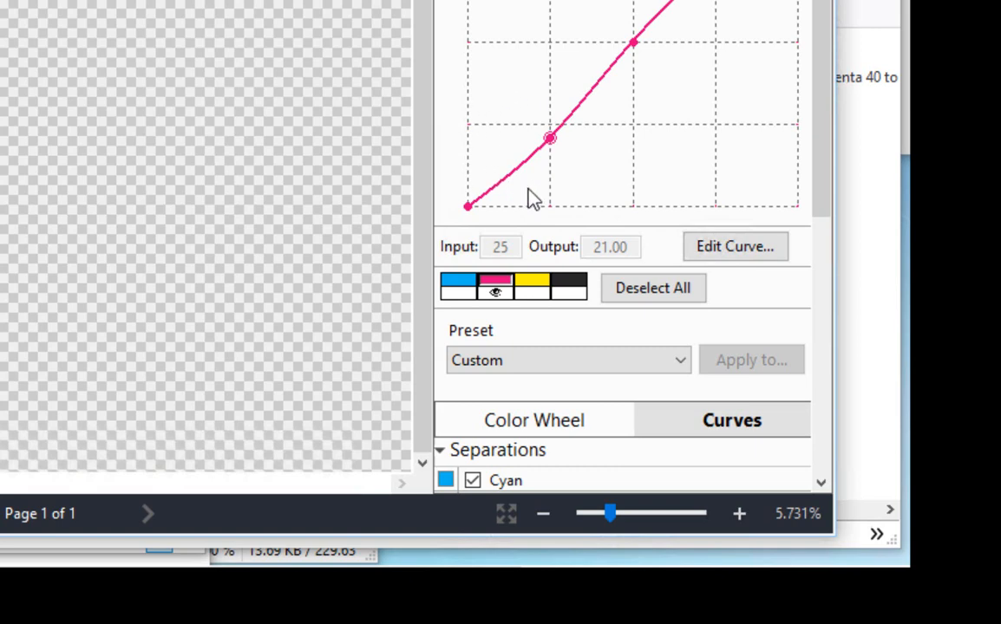
pyautogui.moveTo(584, 130)
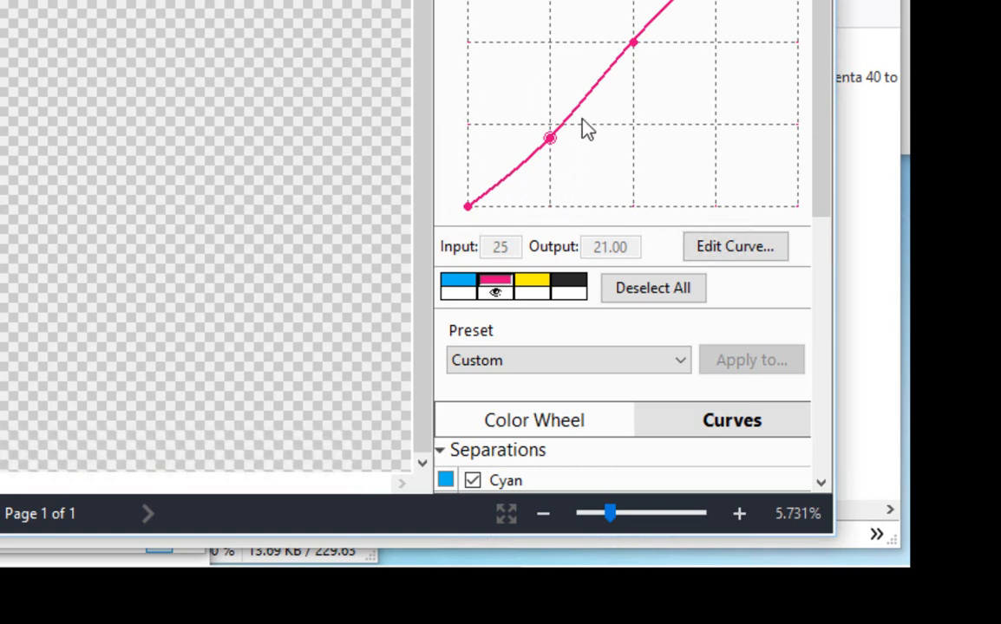
pyautogui.moveTo(510, 110)
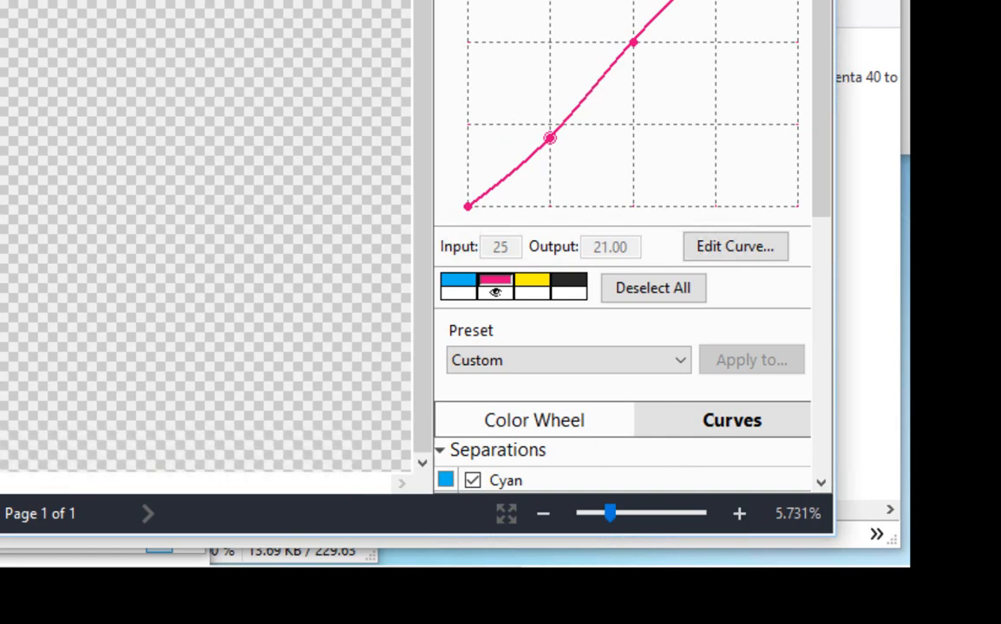
pyautogui.moveTo(634, 56)
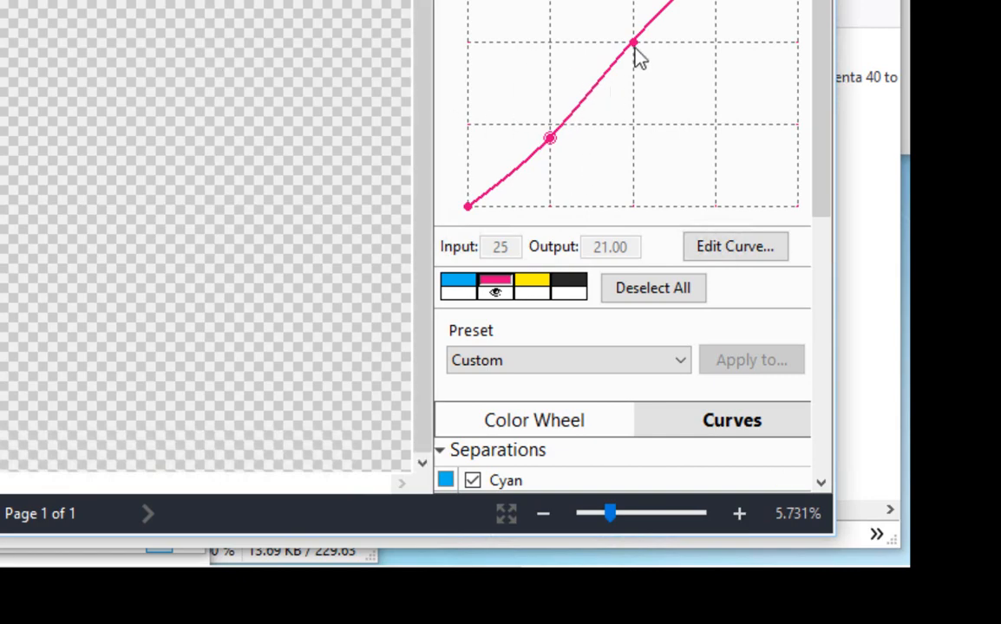